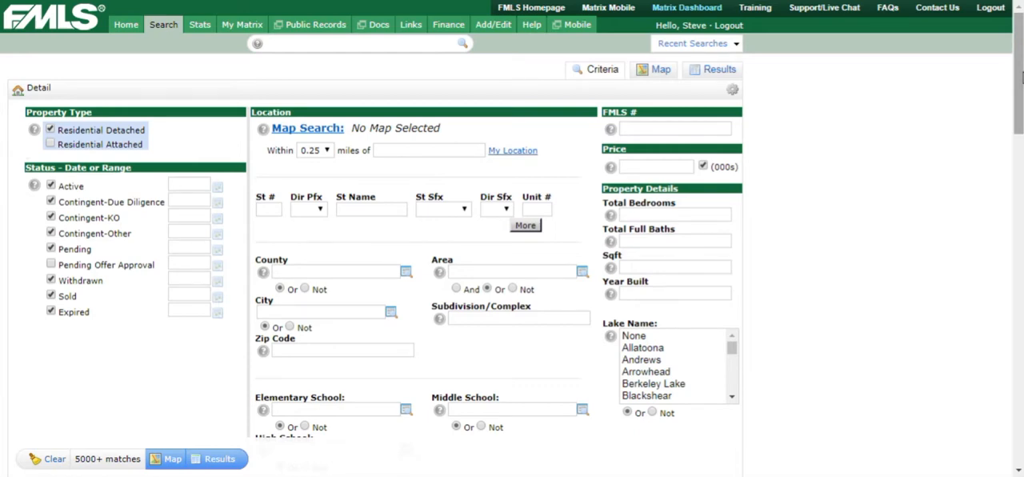
Step: Scroll the search page down to the Additional Fields section
left_click(189, 184)
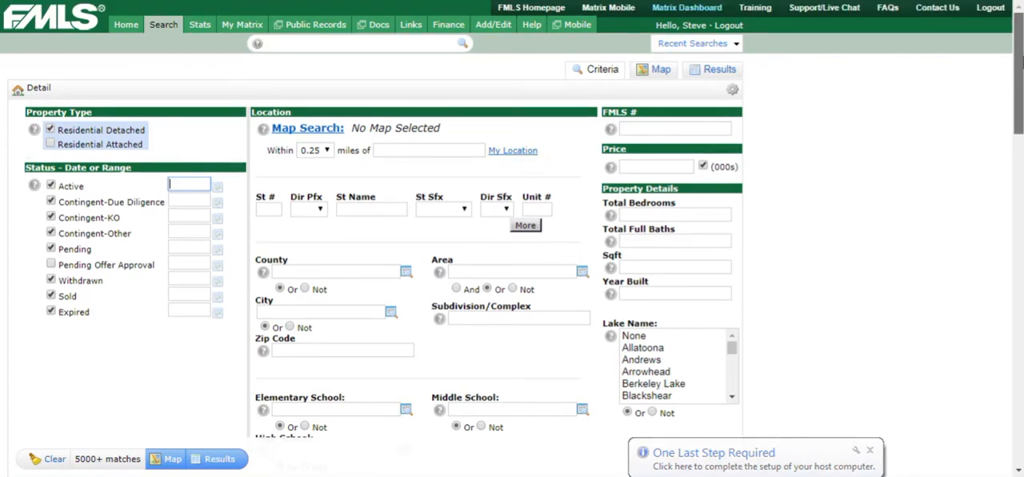
scroll("down", 3)
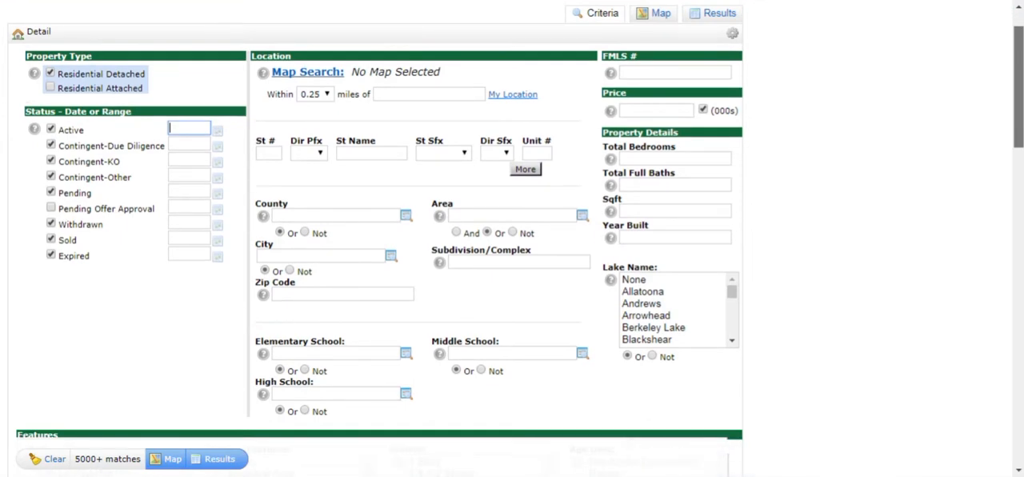
scroll("up", 3)
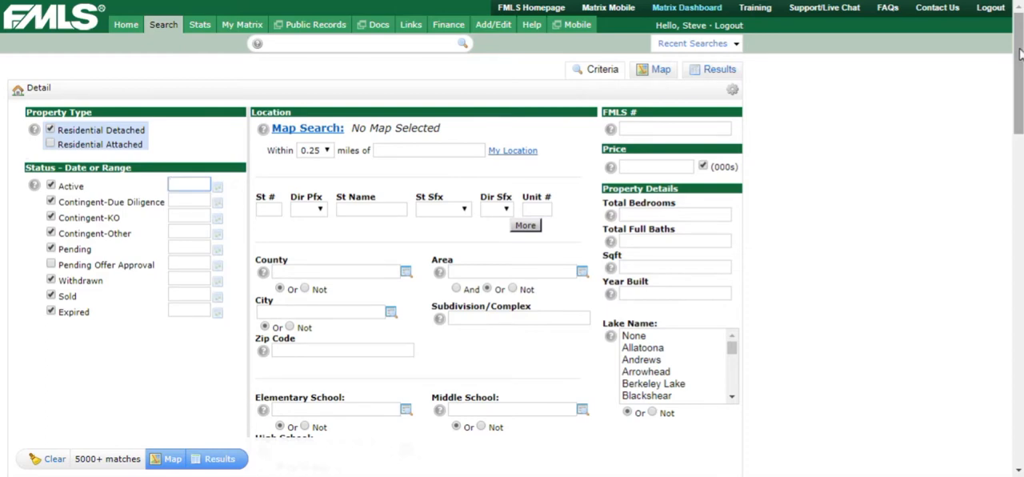
left_click(190, 184)
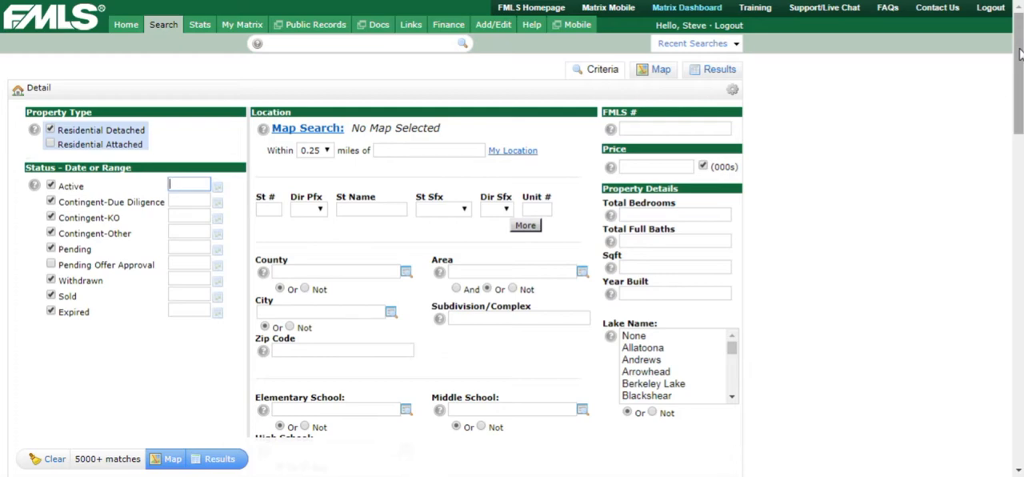
scroll("down", 3)
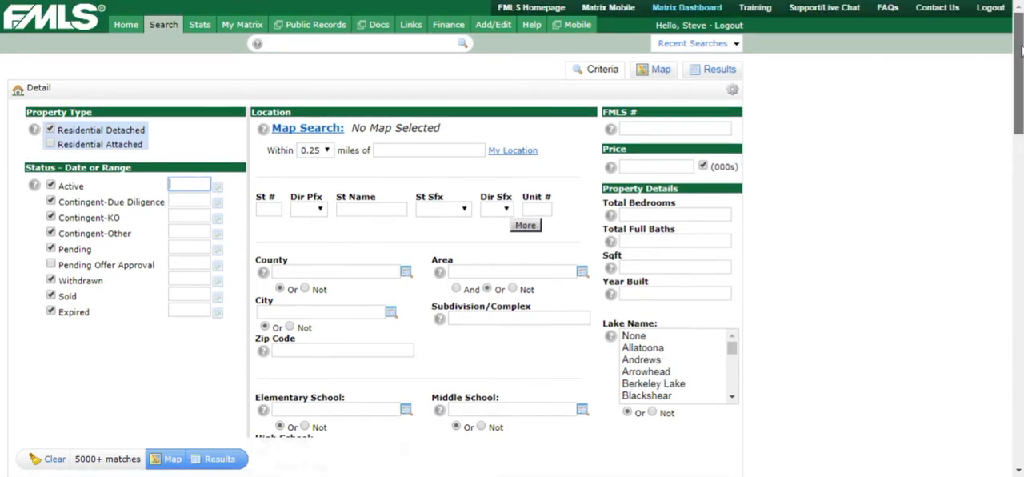
scroll("down", 3)
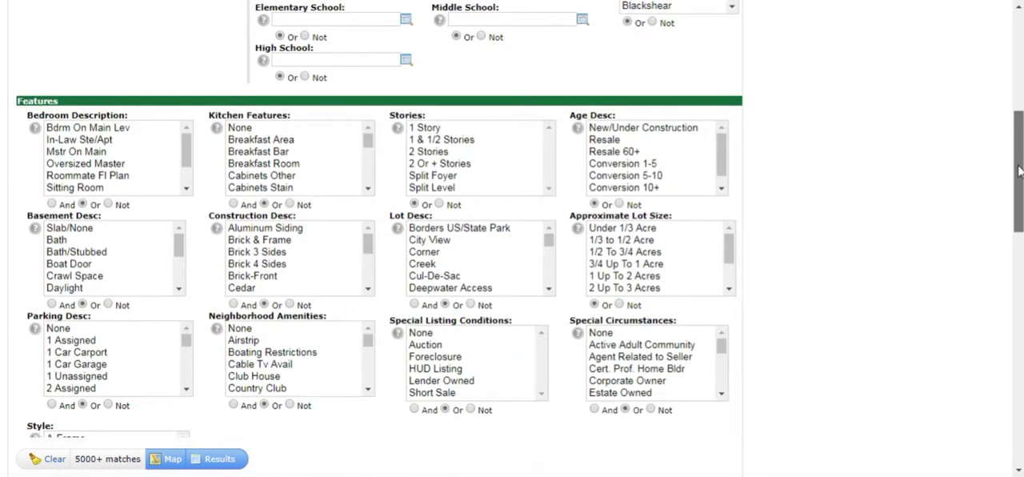
scroll("down", 3)
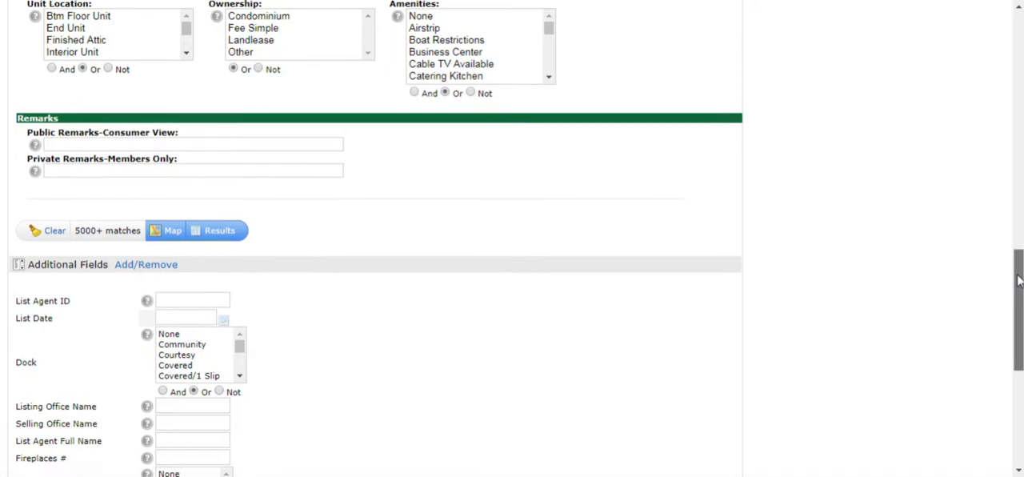
scroll("down", 3)
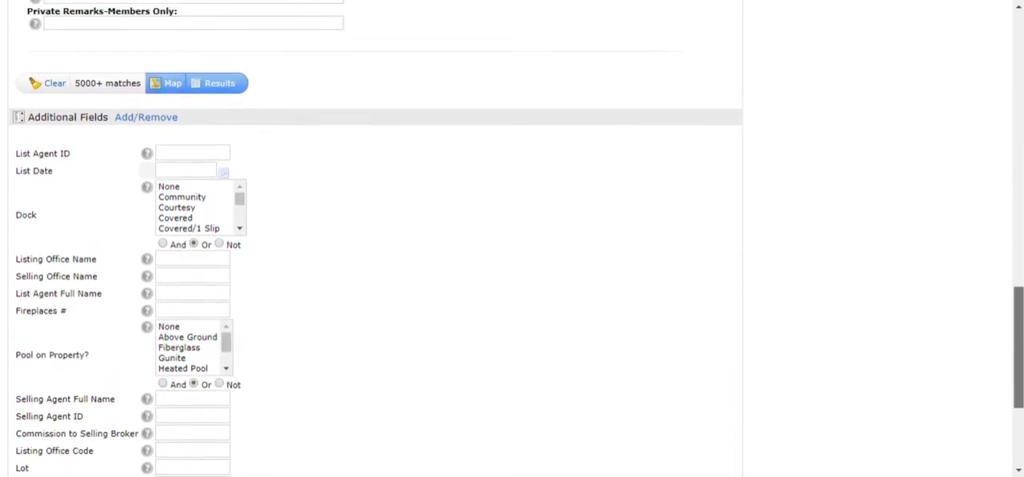
scroll("up", 3)
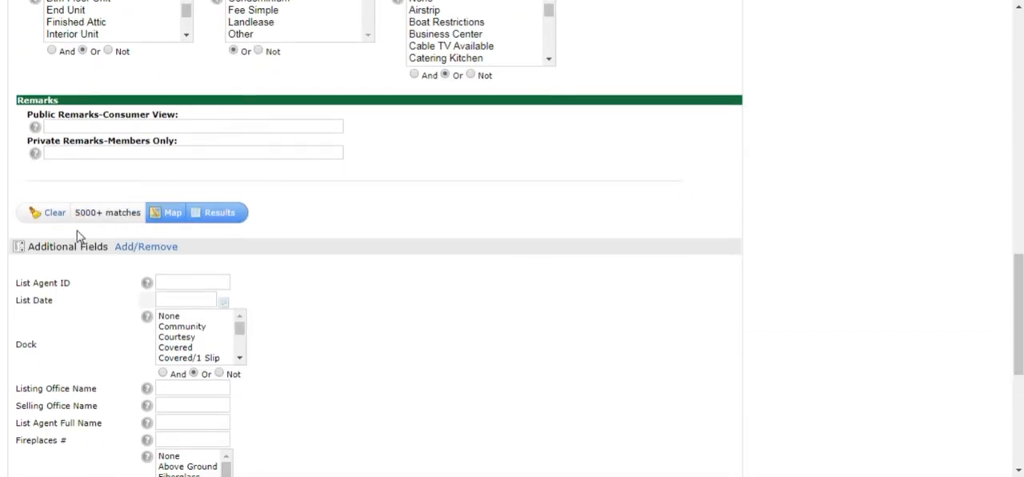
mouse_move(947, 239)
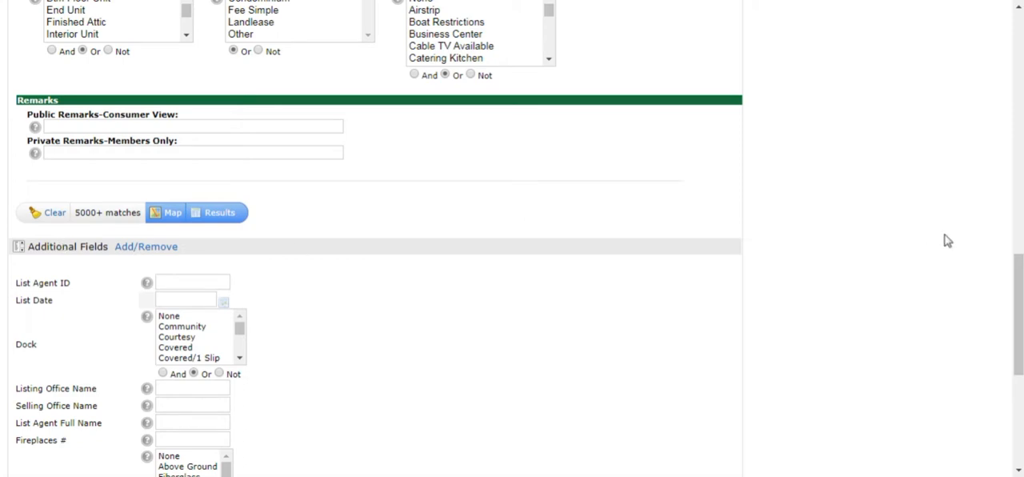
scroll("down", 3)
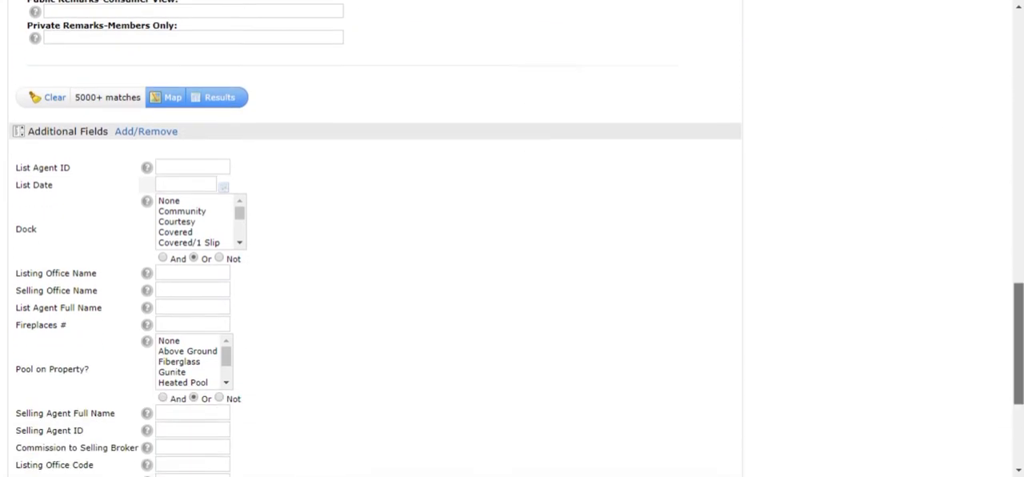
Step: Search 'listing' in Frequently Used Fields and try adding Listing Office Code
left_click(145, 130)
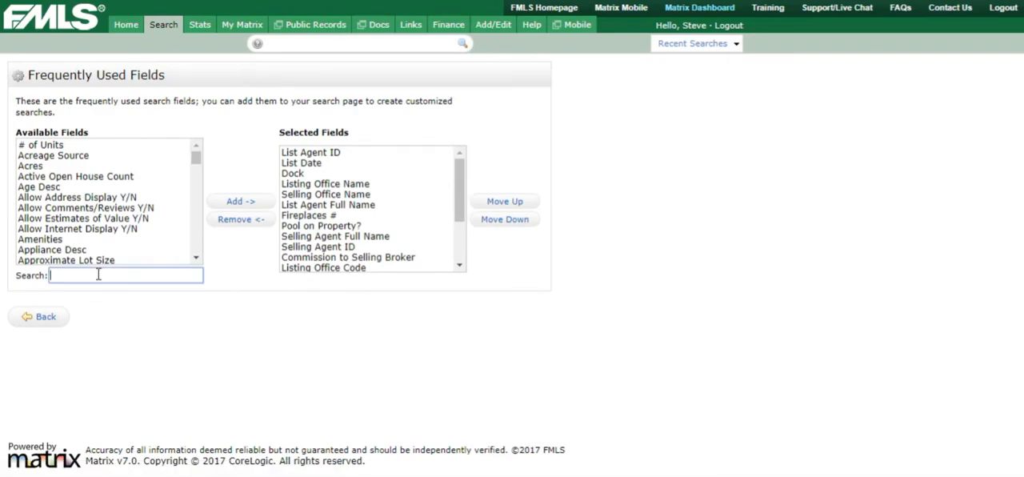
type("listing")
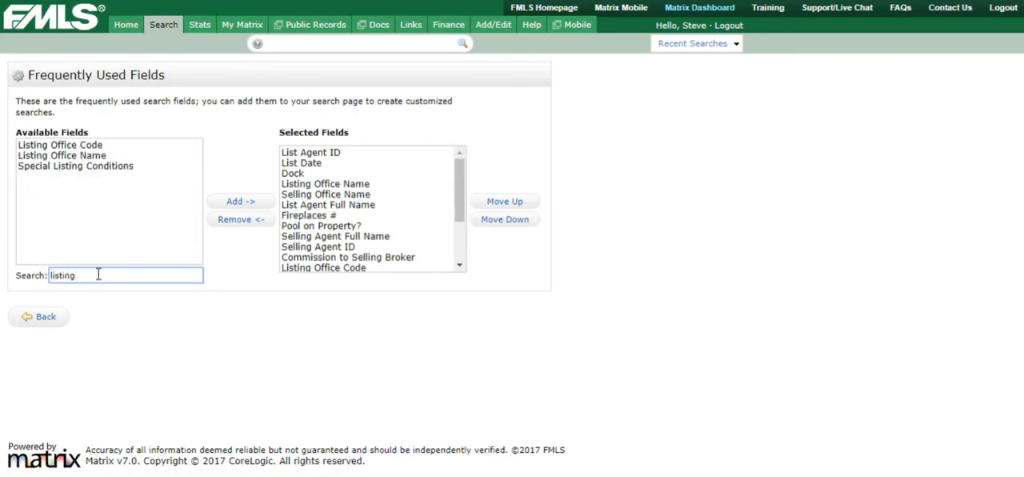
left_click(60, 145)
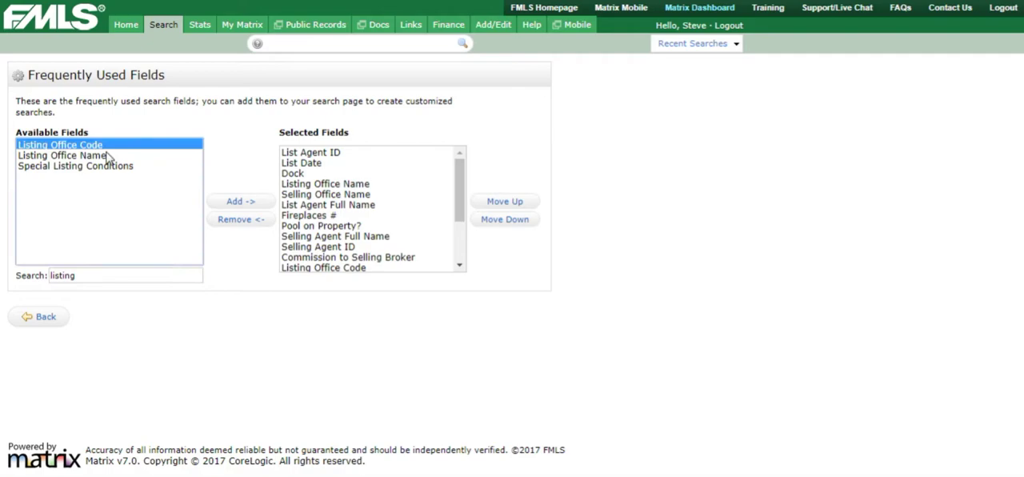
left_click(240, 201)
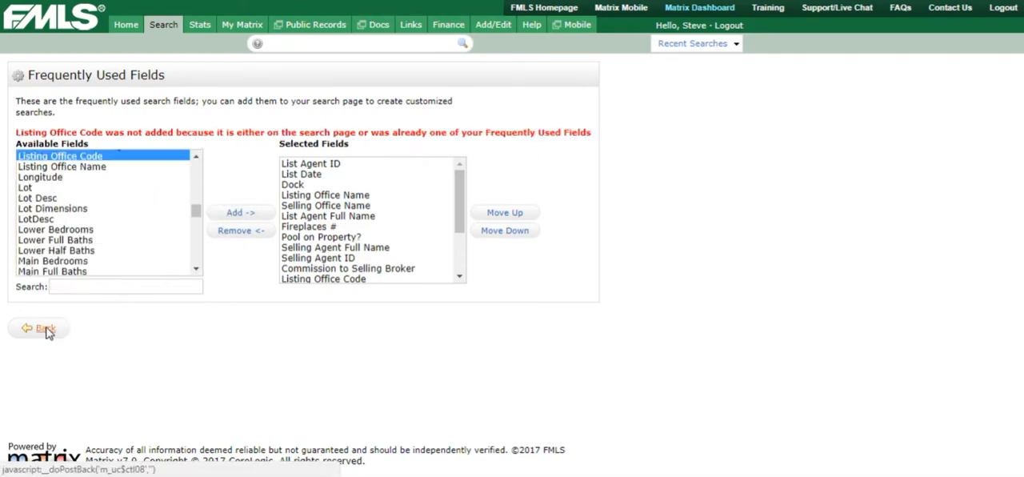
Step: Filter by Listing Office Code KWRSO5 with Active status only, then switch to the map
left_click(38, 328)
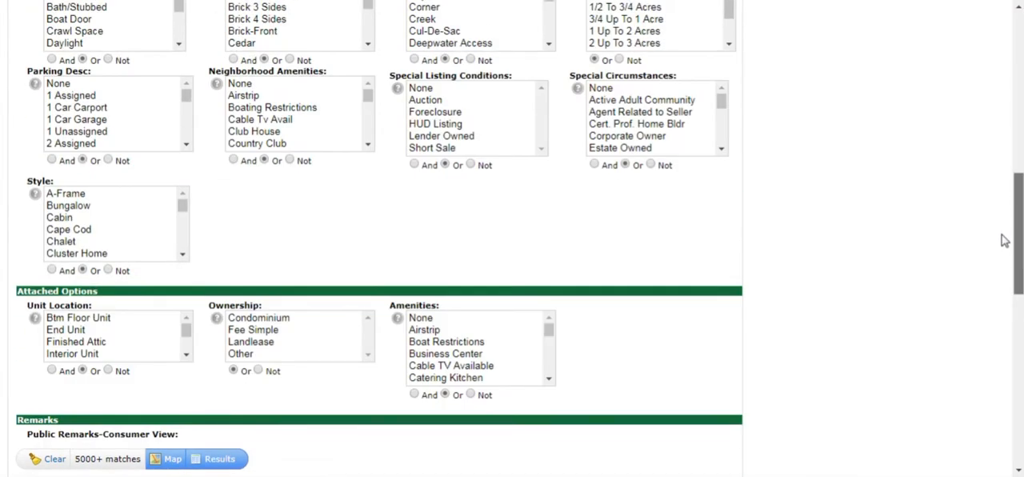
scroll("up", 3)
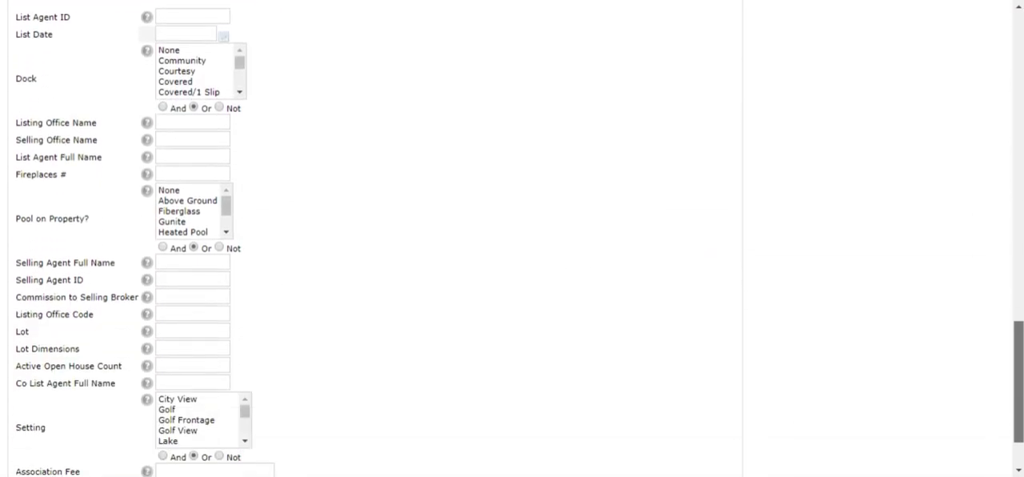
scroll("down", 3)
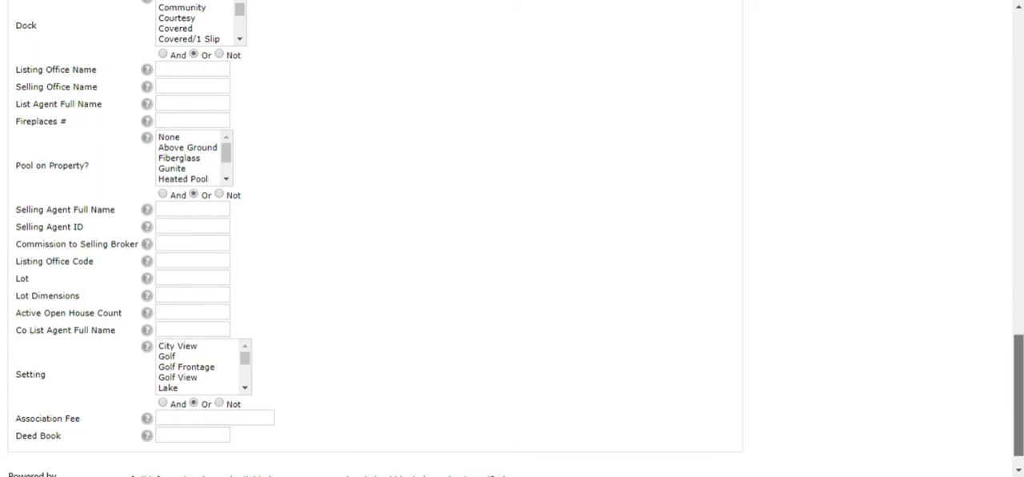
scroll("down", 3)
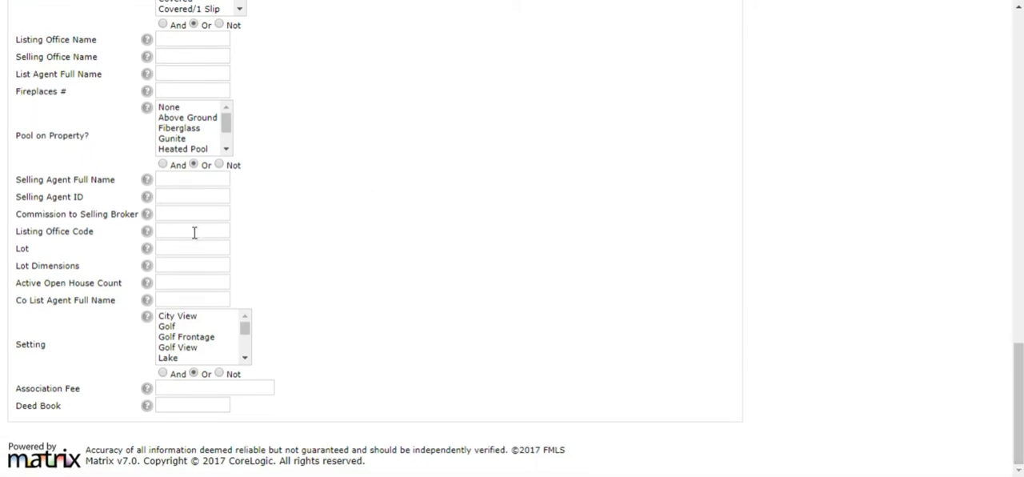
left_click(192, 231)
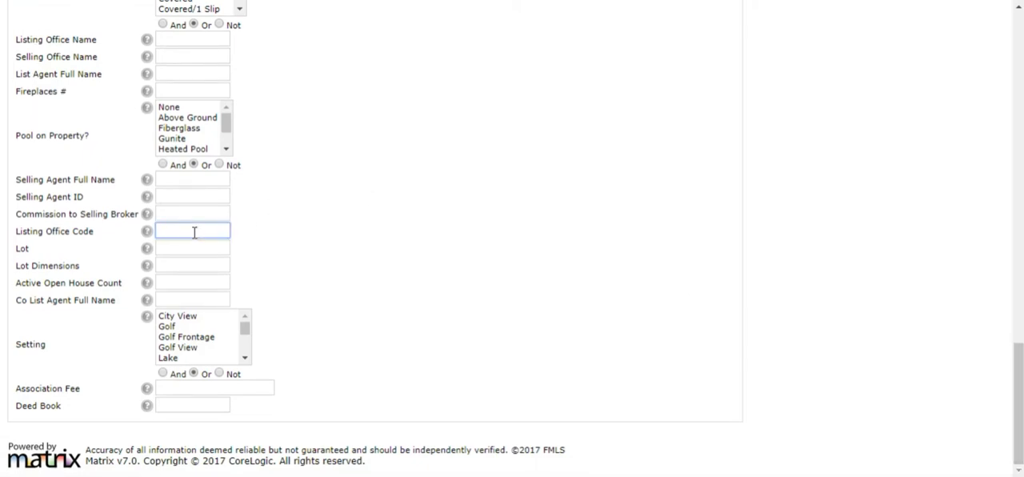
type("KWRSO")
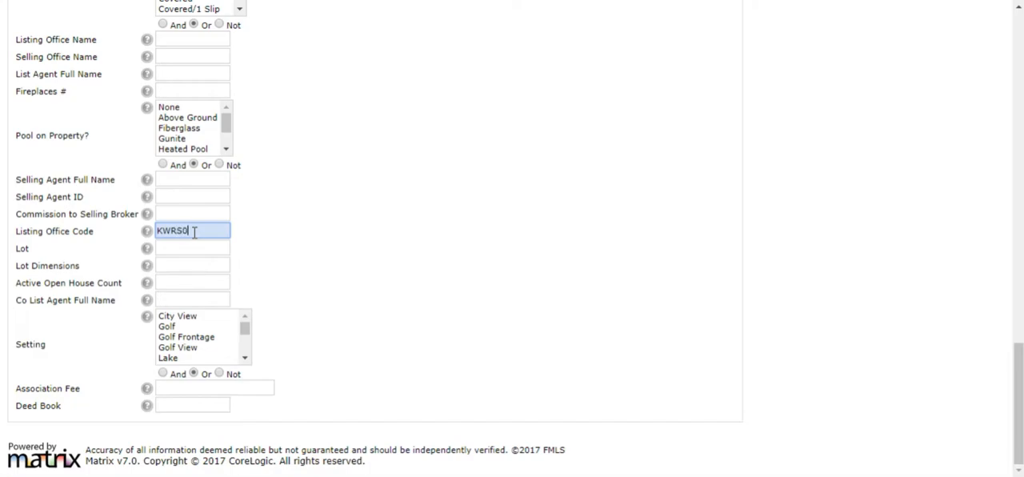
type("5")
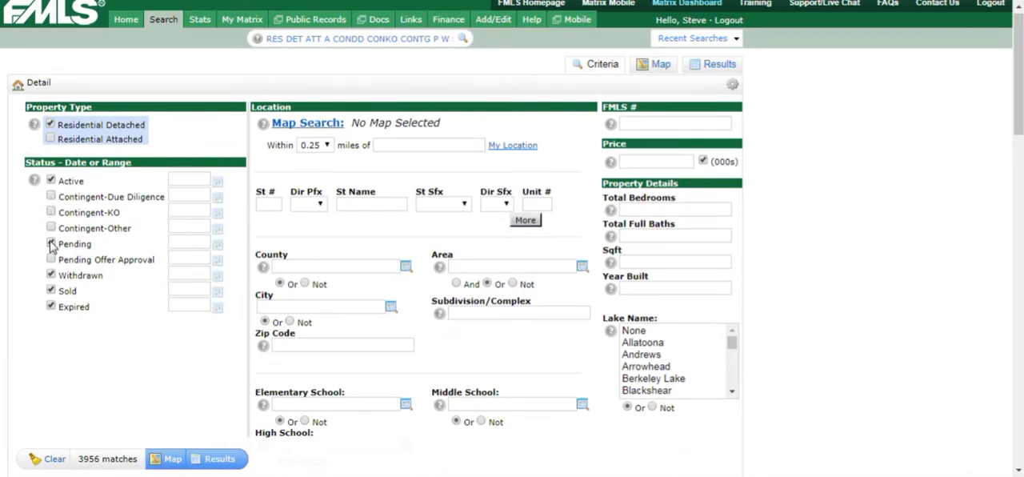
left_click(51, 244)
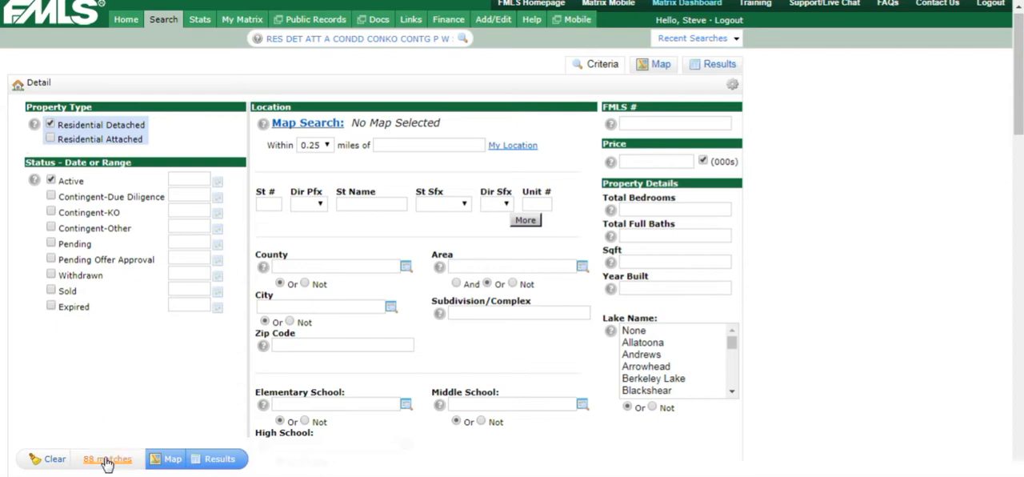
left_click(659, 64)
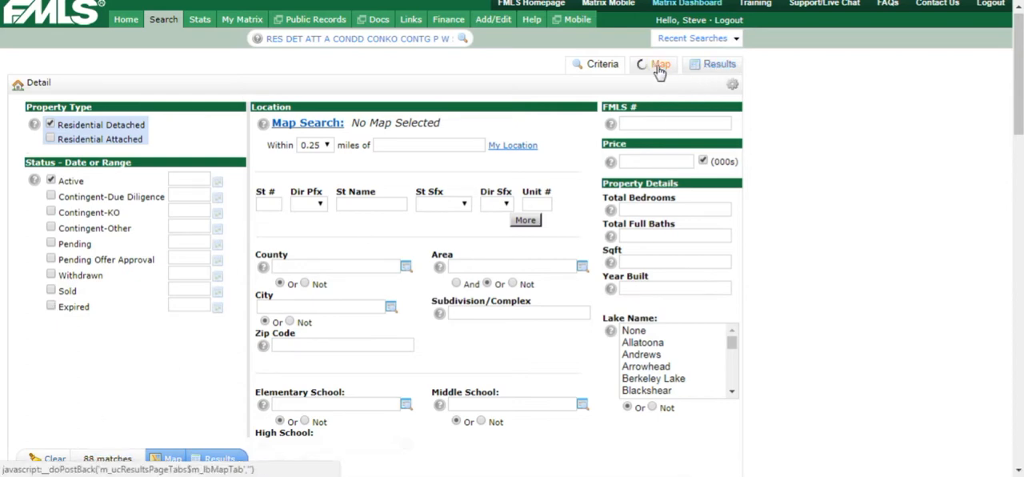
left_click(660, 64)
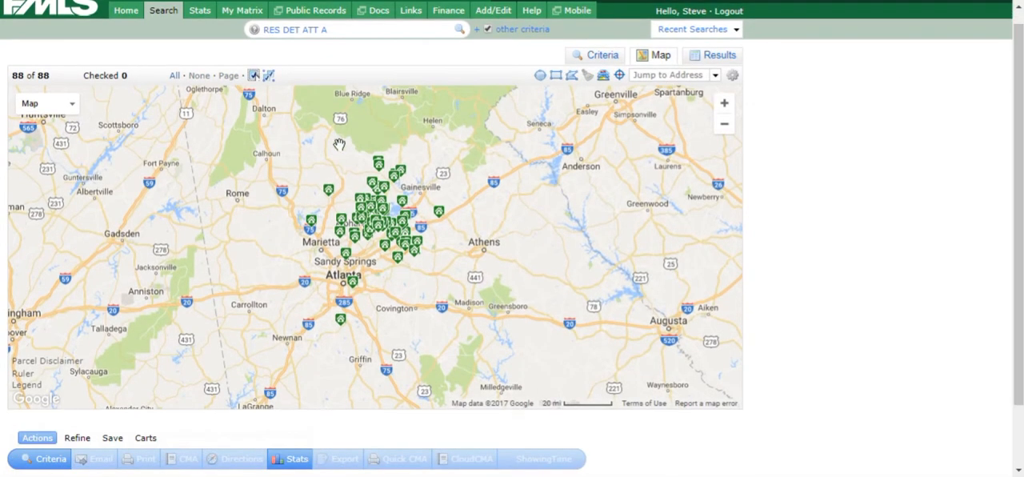
mouse_move(371, 216)
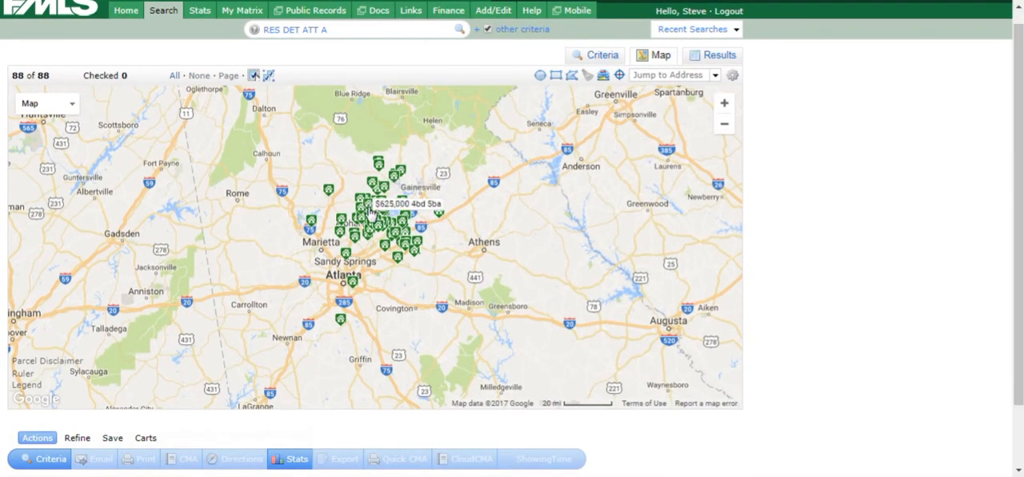
mouse_move(349, 278)
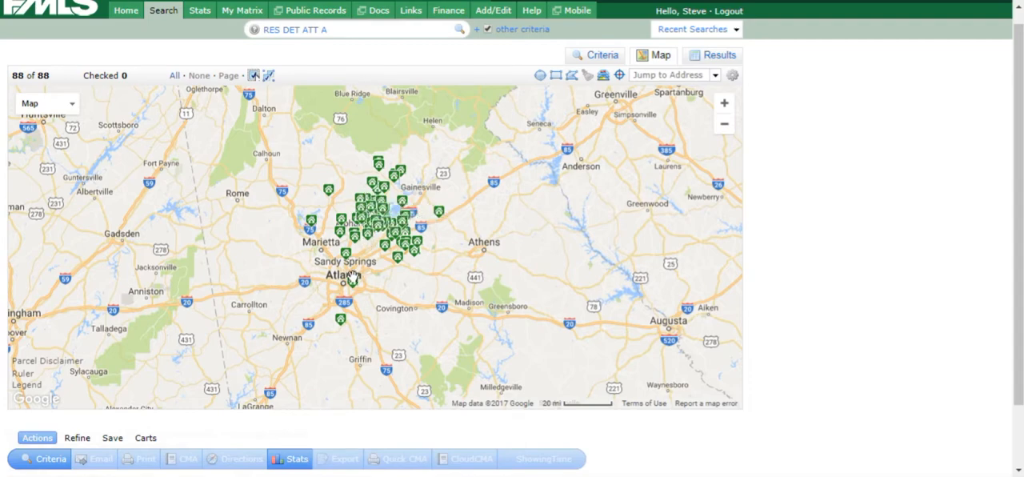
mouse_move(382, 218)
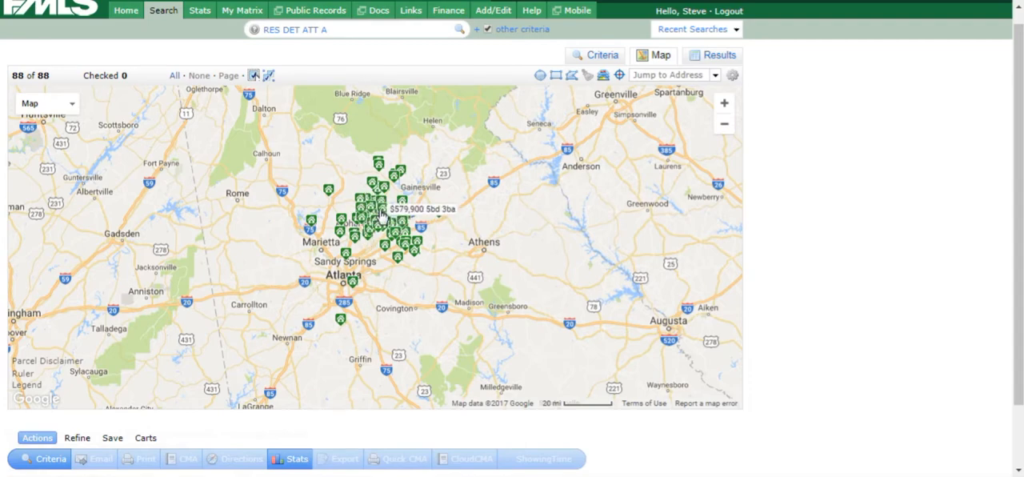
mouse_move(372, 216)
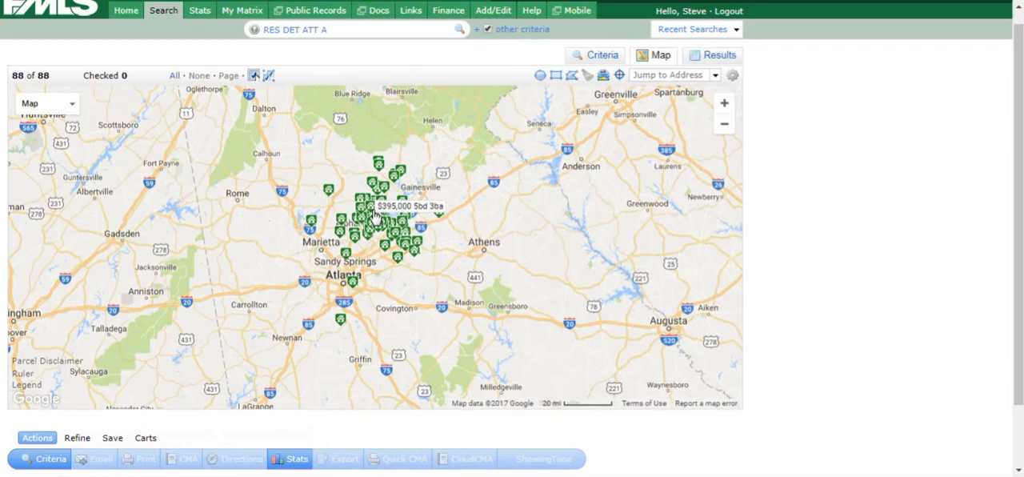
mouse_move(599, 207)
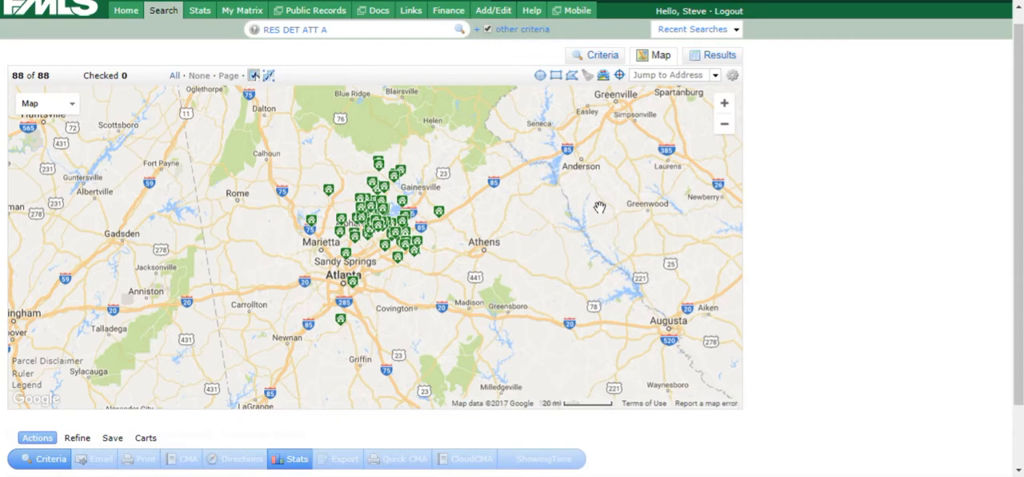
mouse_move(675, 78)
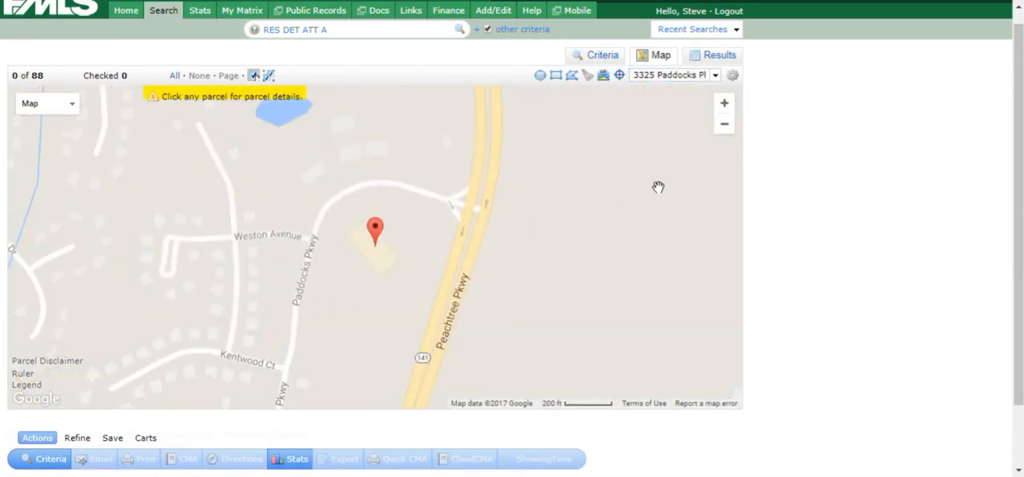
left_click(723, 124)
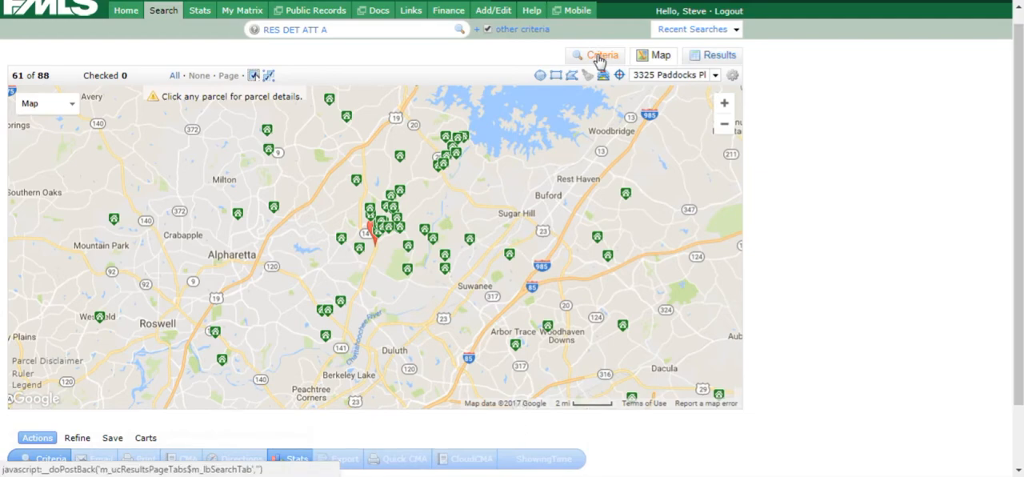
Step: Set Price to 200-500, include Residential Attached, and list the 47 results
left_click(602, 54)
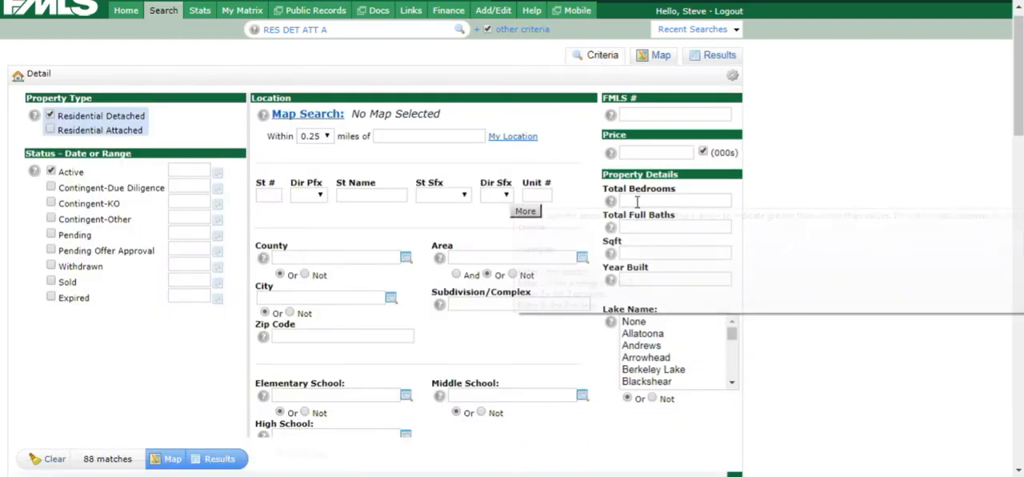
type("2")
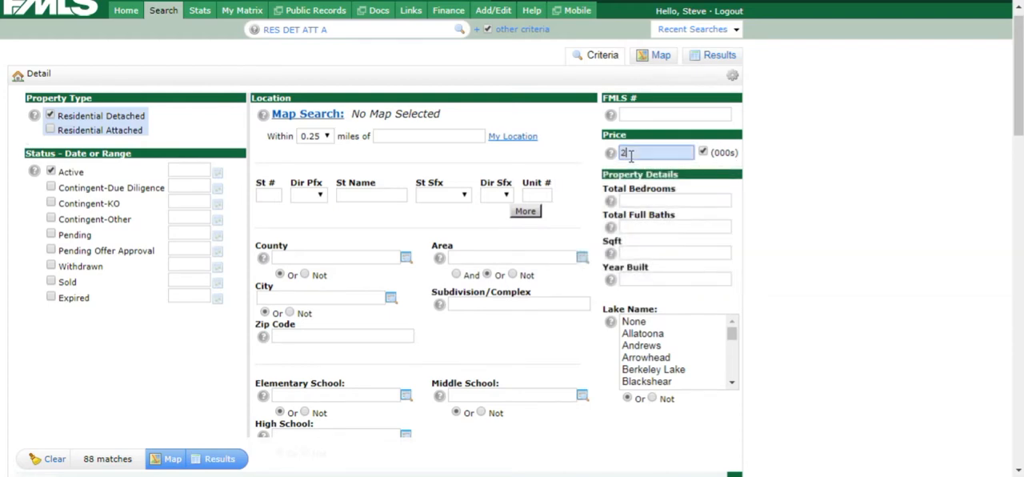
type("00-")
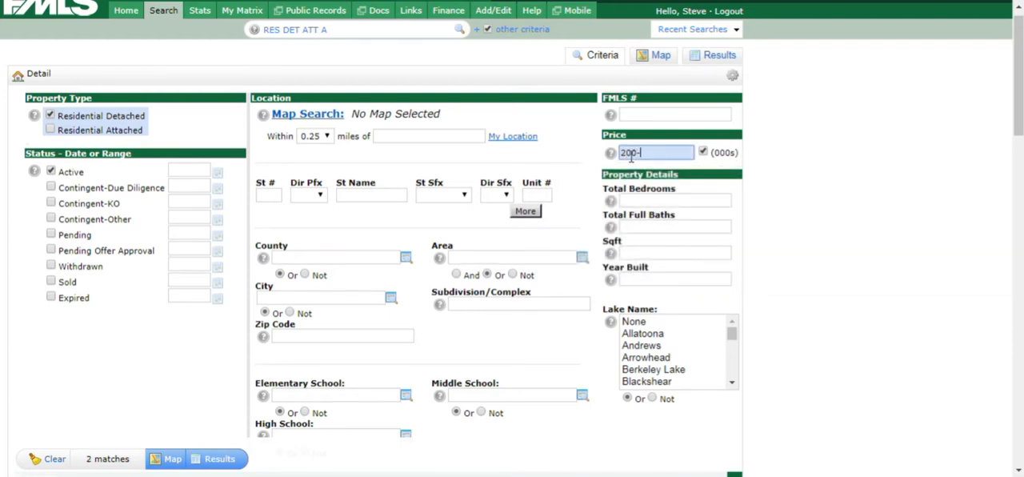
type("500")
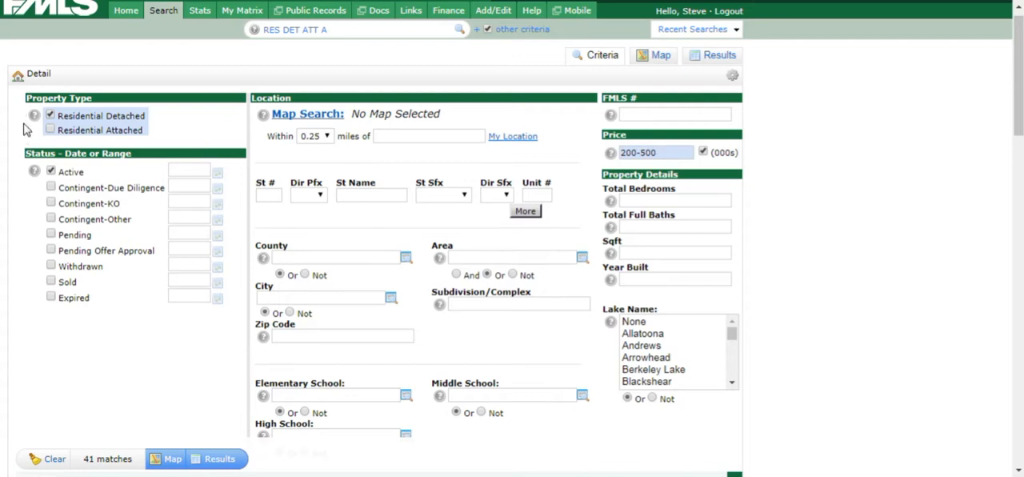
left_click(50, 129)
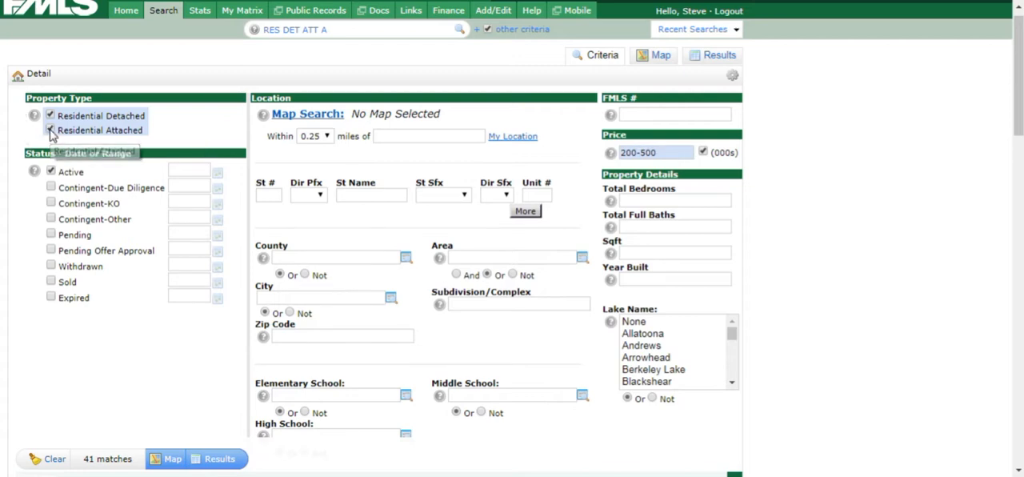
left_click(51, 130)
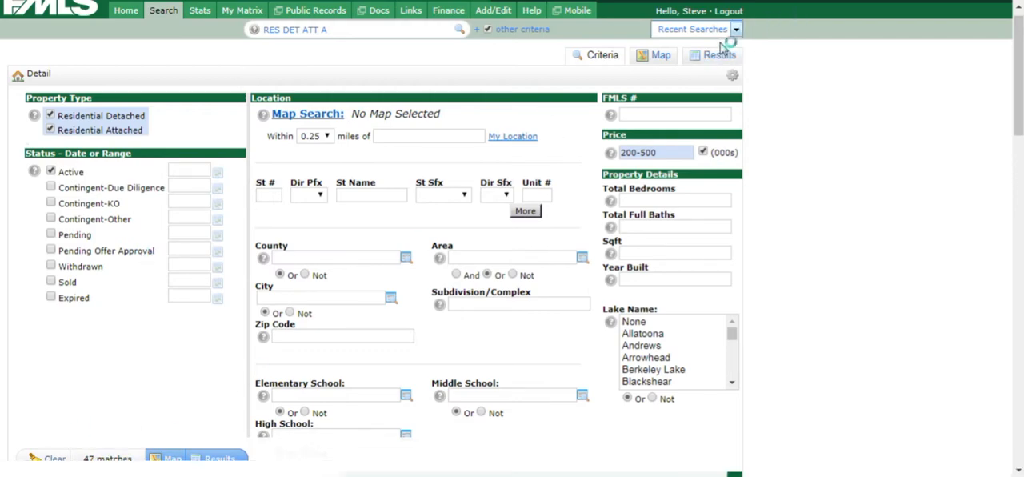
left_click(718, 56)
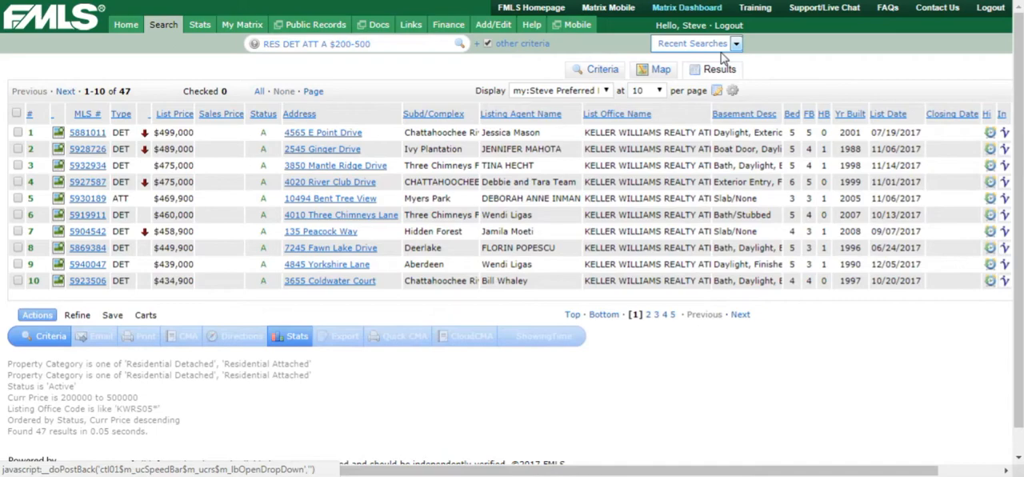
Step: Map the 47 listings and zoom in toward Alpharetta
left_click(653, 68)
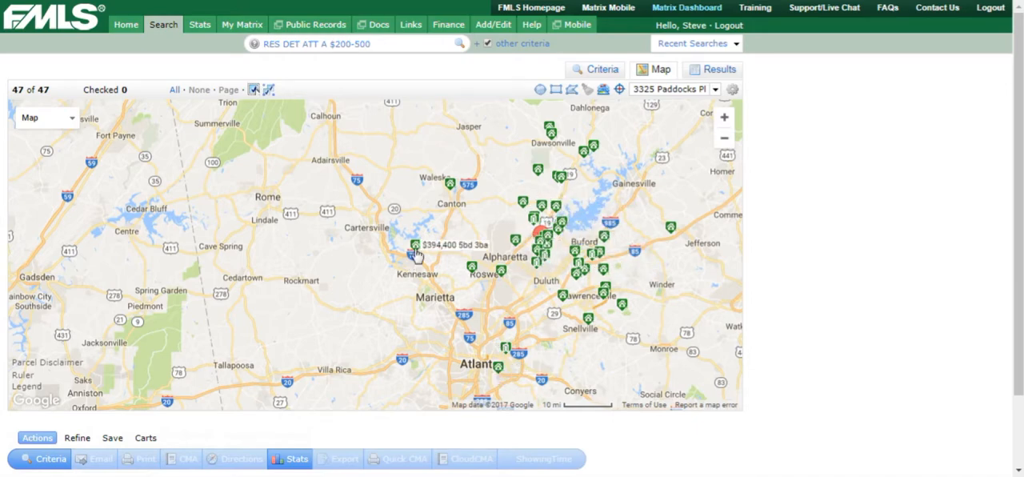
mouse_move(640, 112)
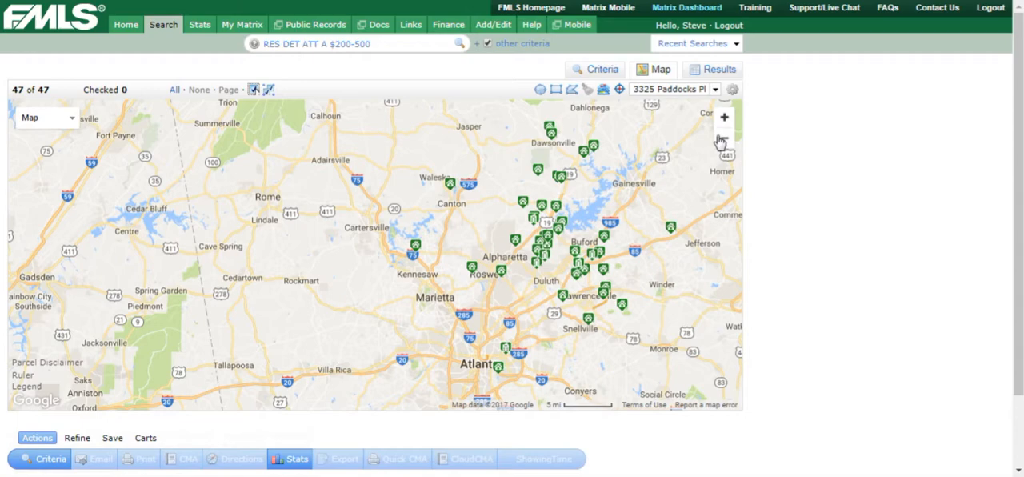
left_click(723, 117)
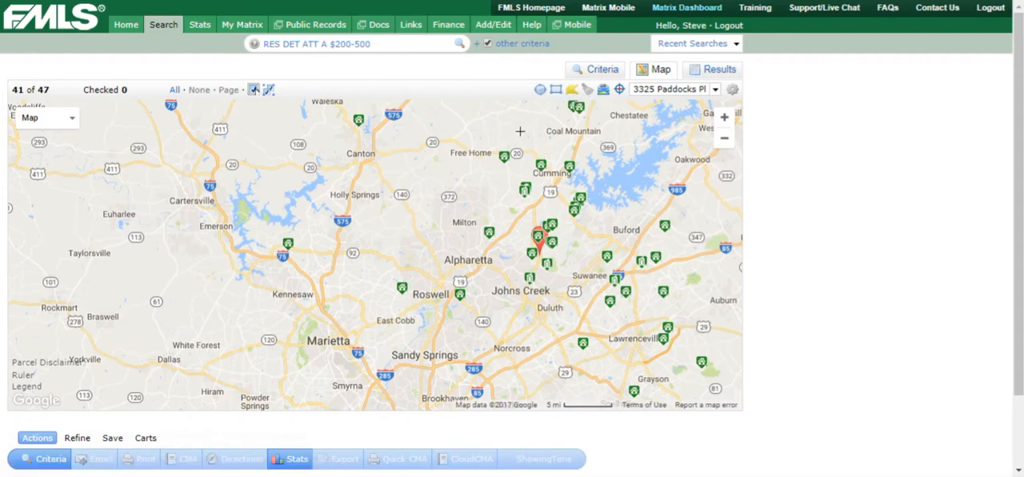
mouse_move(494, 141)
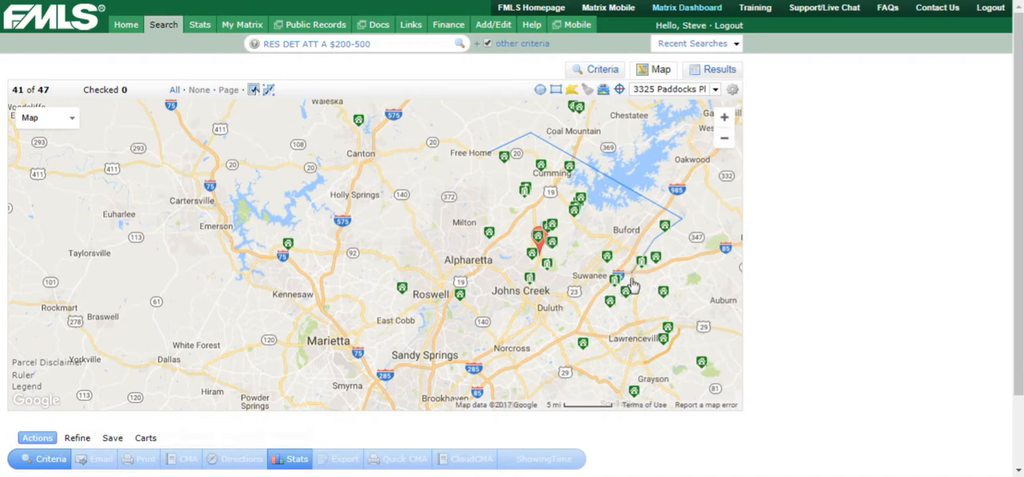
mouse_move(630, 287)
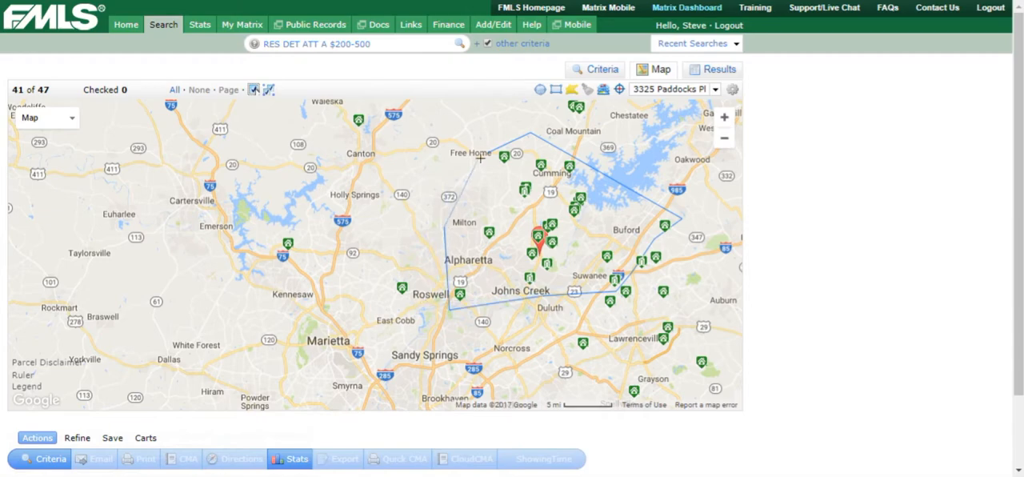
Step: Close the shape around Alpharetta and Cumming, dismiss its popup, and list the 21 homes
left_click(488, 154)
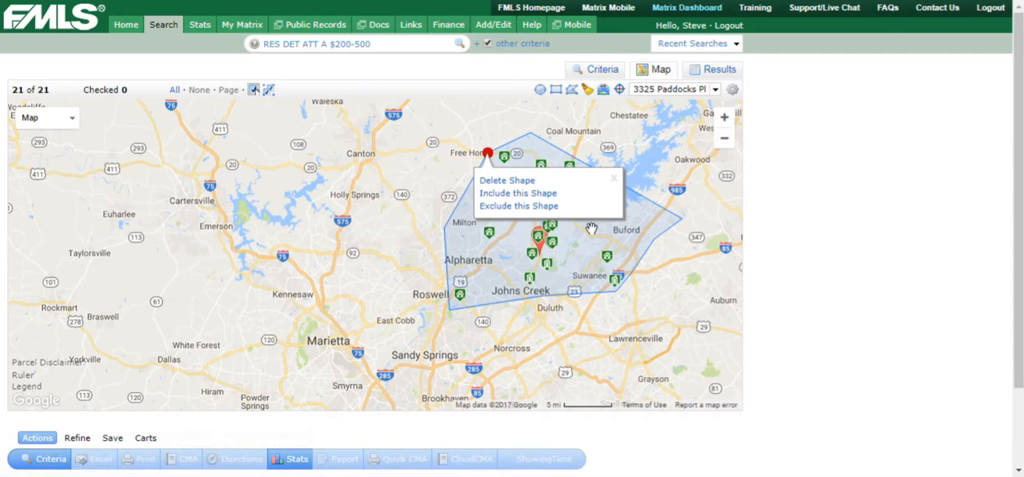
left_click(549, 202)
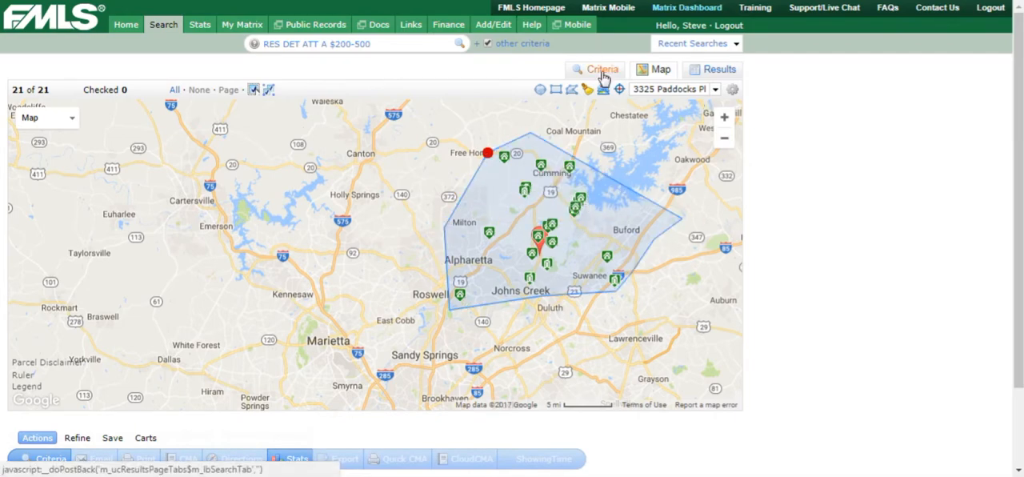
mouse_move(538, 236)
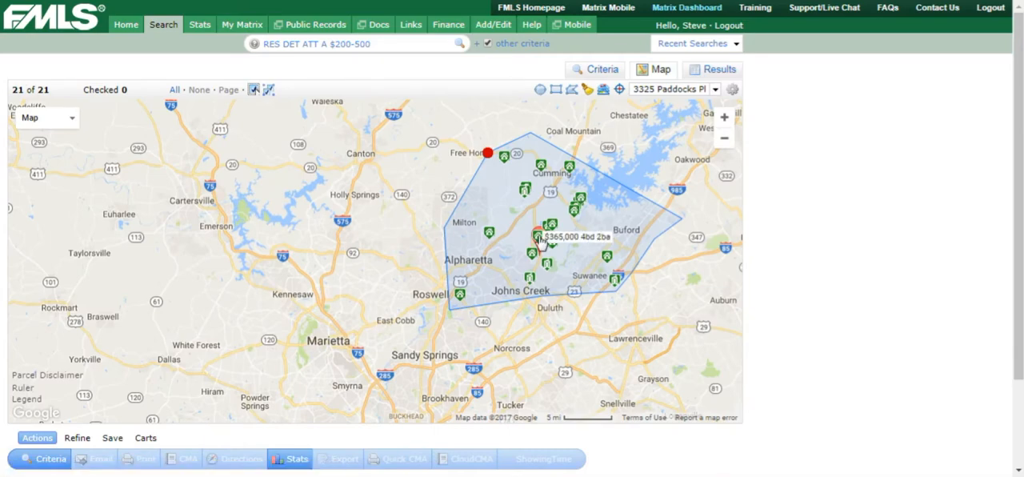
left_click(711, 69)
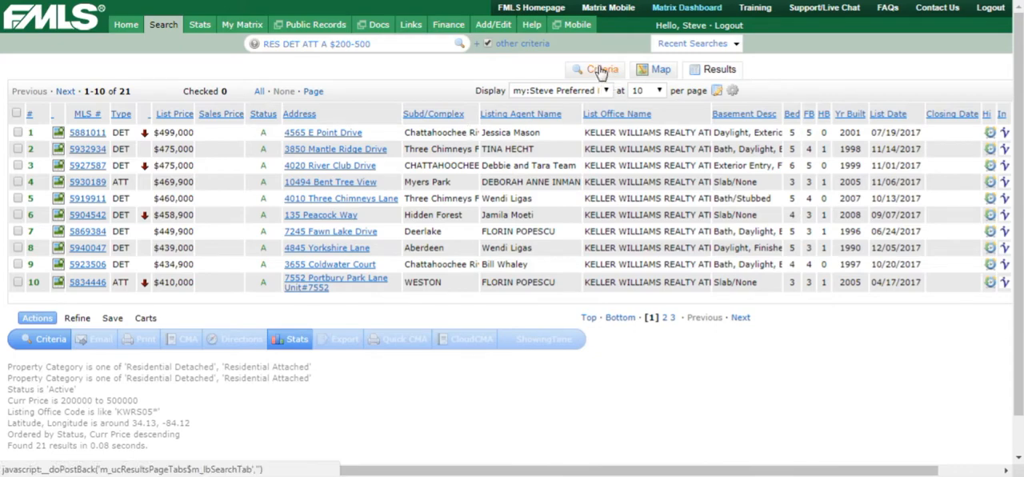
Step: Change Price to 200-600 in Criteria and view the 35 results
left_click(595, 70)
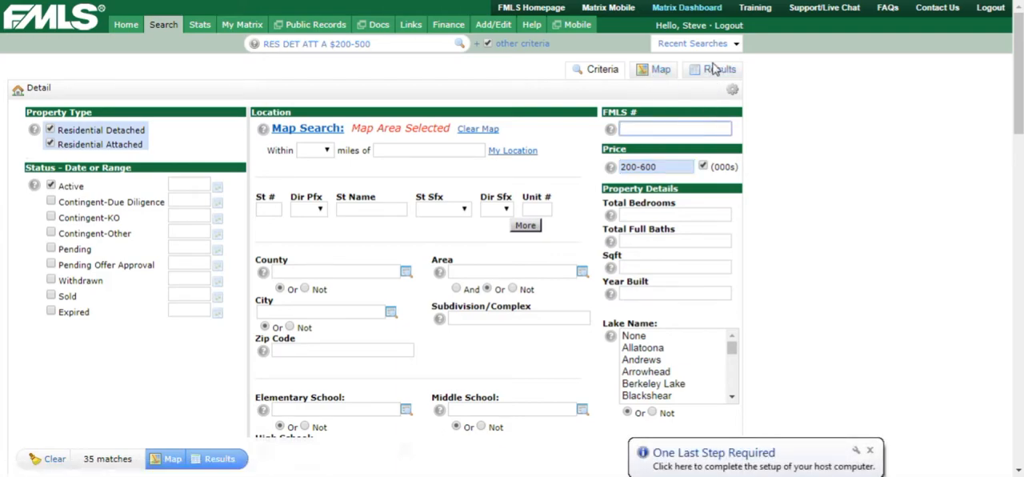
left_click(719, 69)
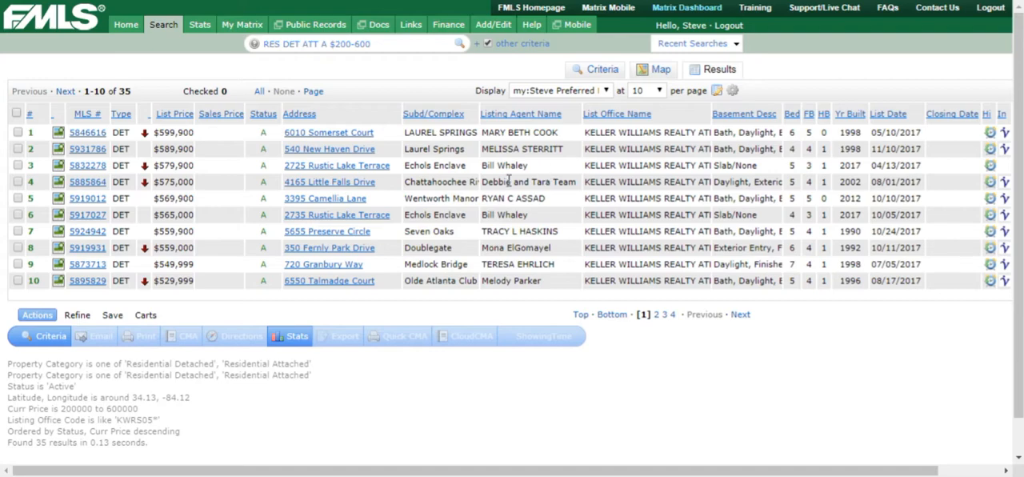
mouse_move(175, 194)
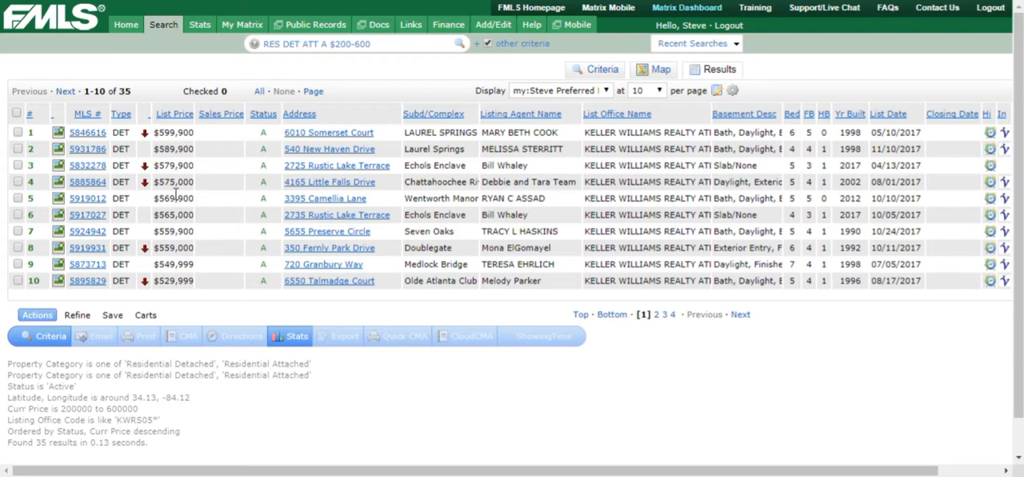
mouse_move(484, 204)
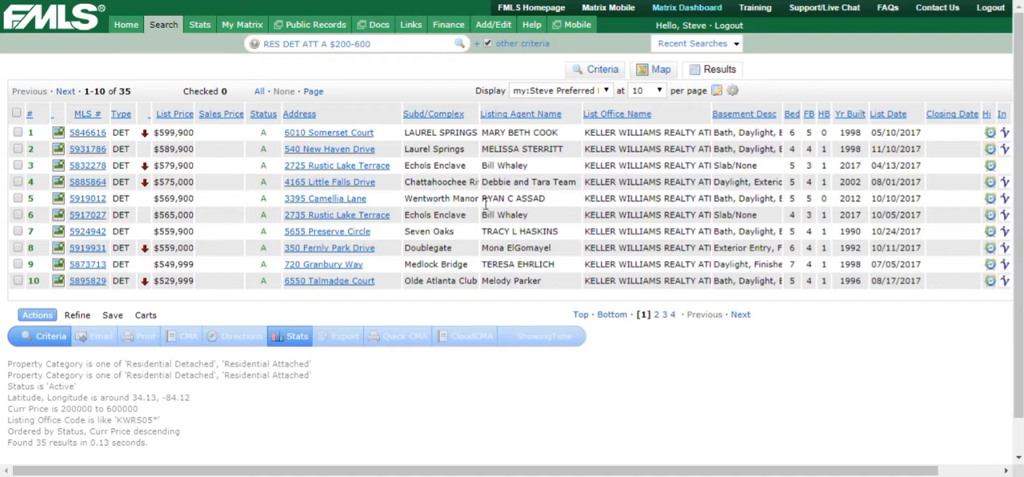
mouse_move(534, 228)
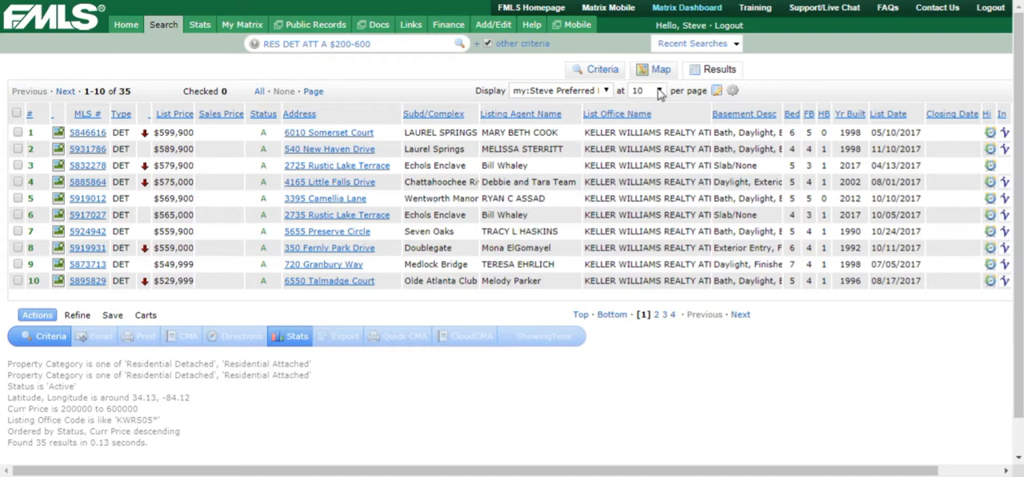
Step: Show 100 results per page and scroll through all 35 listings
left_click(647, 90)
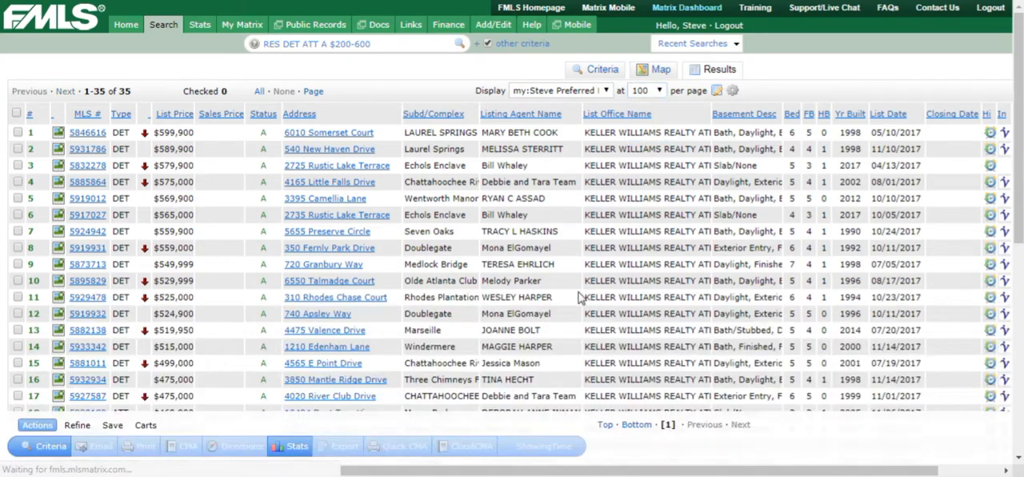
scroll("down", 3)
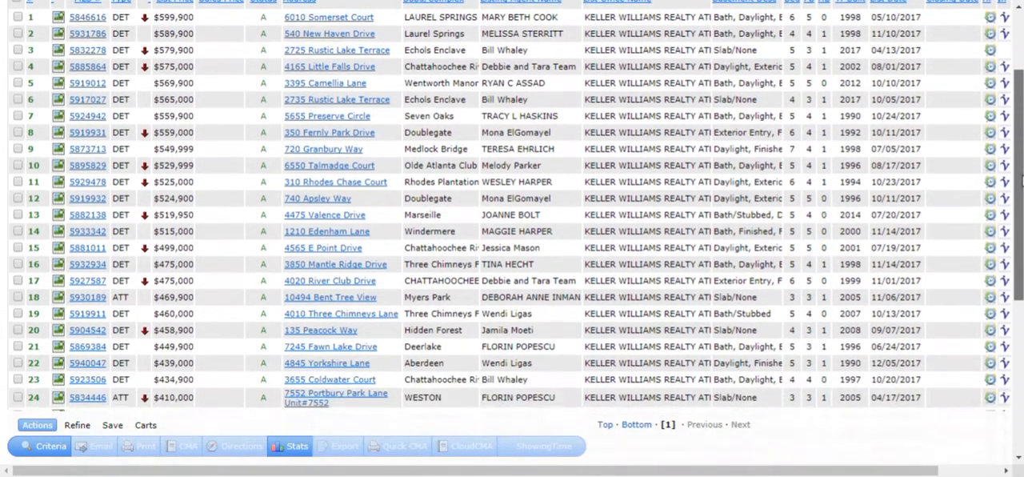
scroll("down", 3)
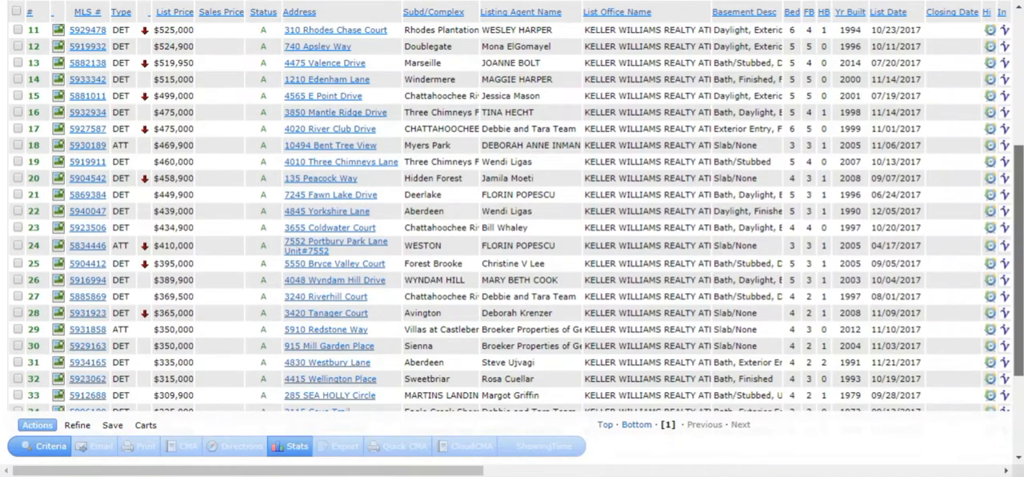
scroll("down", 3)
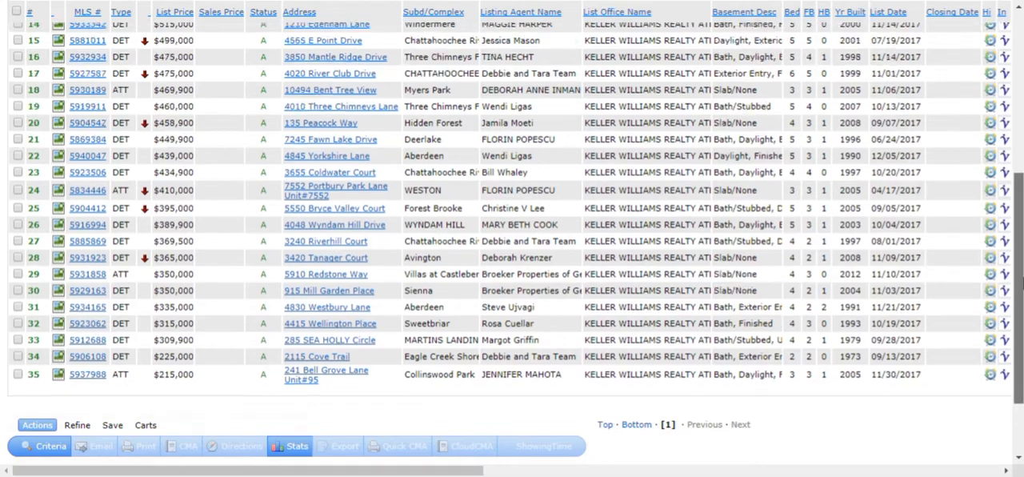
scroll("up", 3)
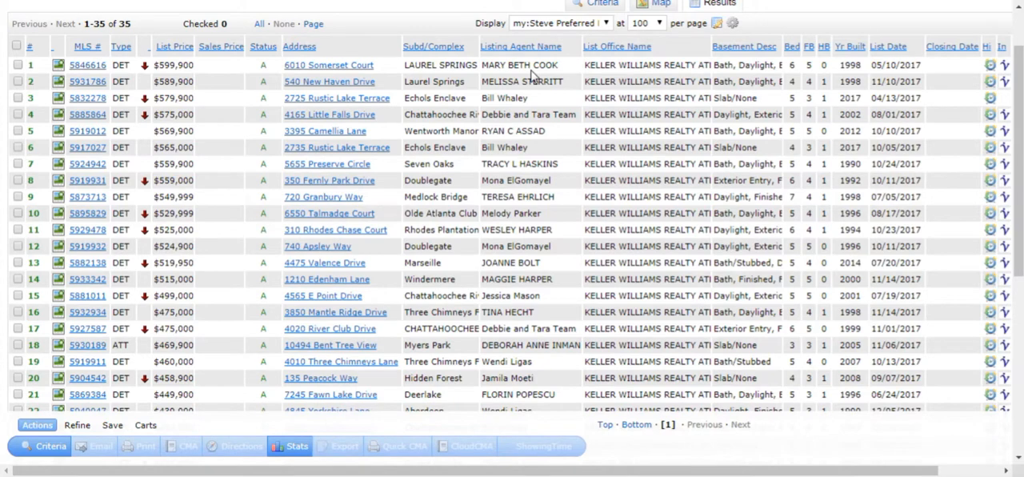
mouse_move(538, 179)
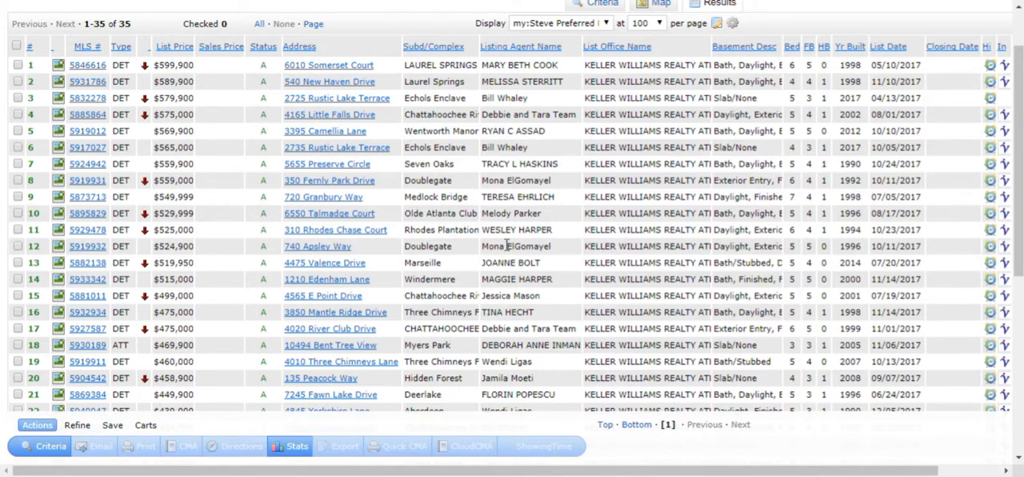
mouse_move(508, 197)
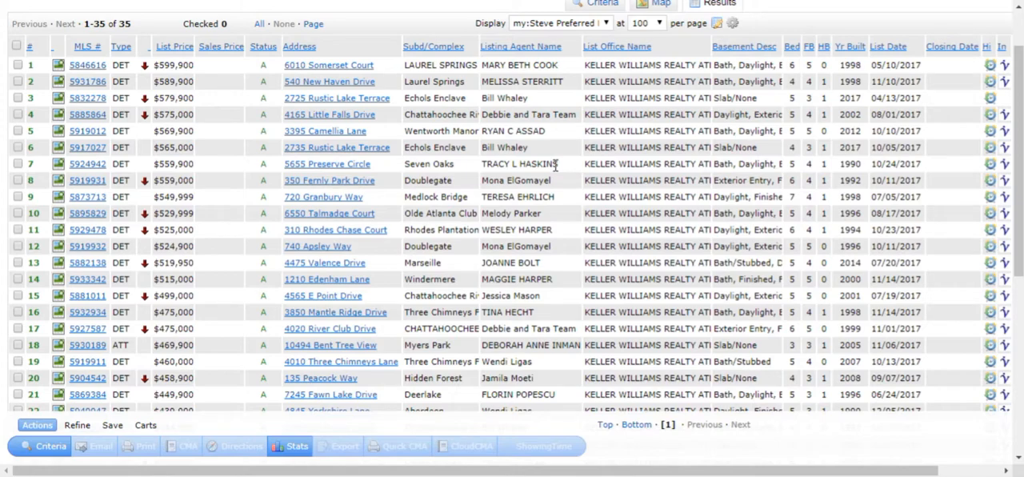
scroll("down", 3)
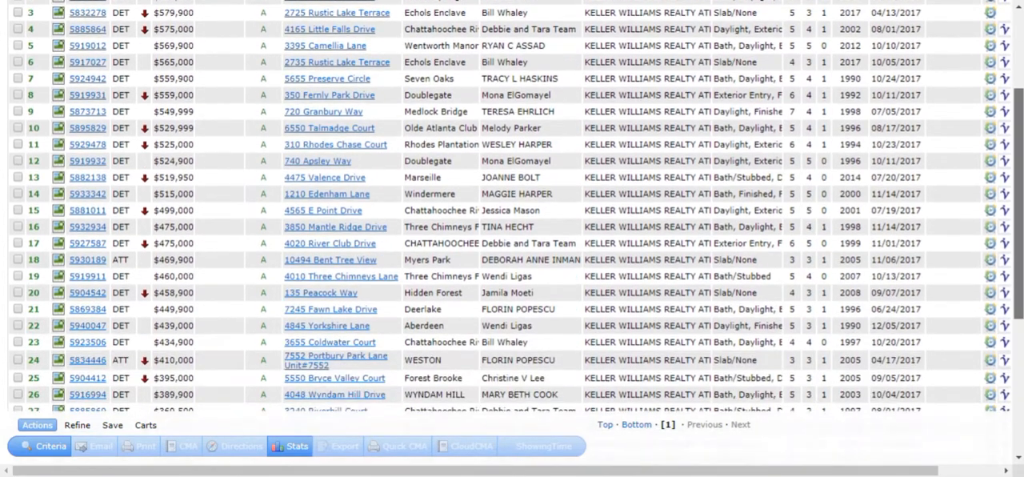
scroll("down", 3)
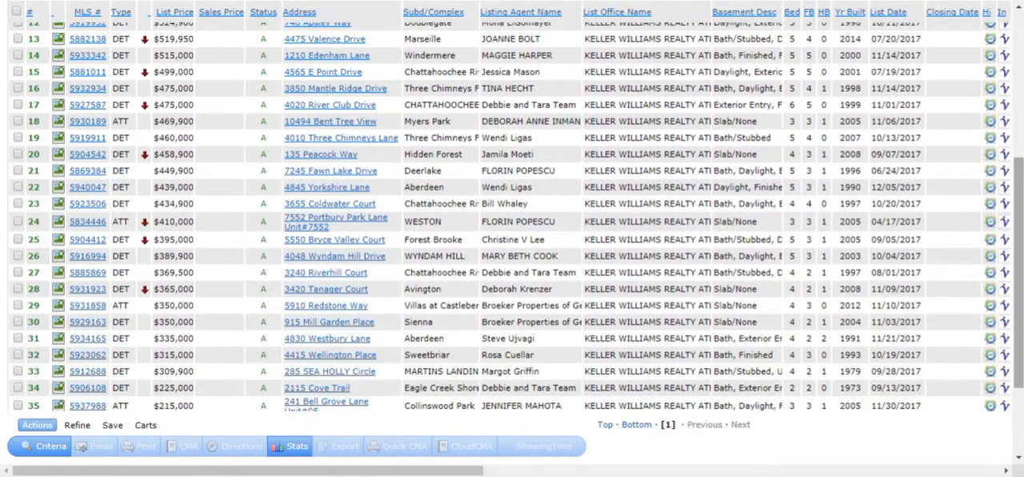
scroll("up", 3)
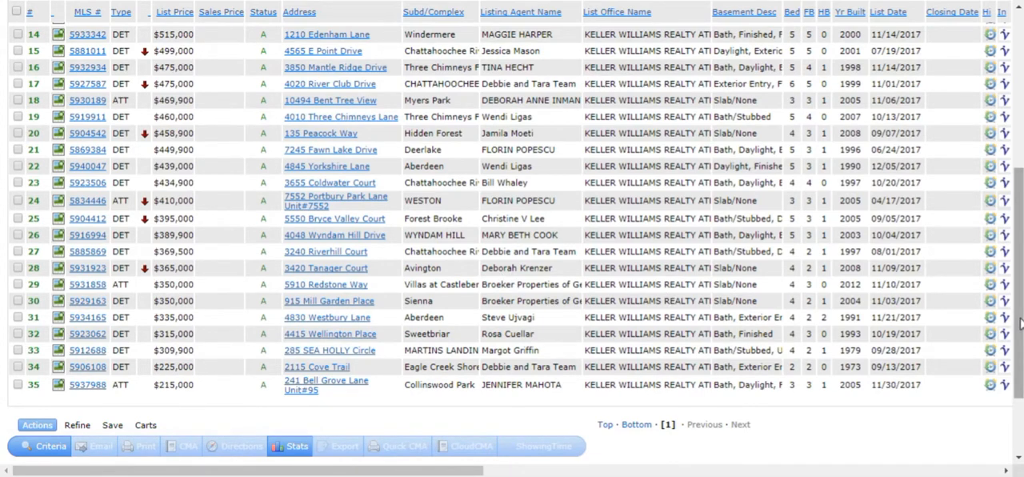
scroll("down", 3)
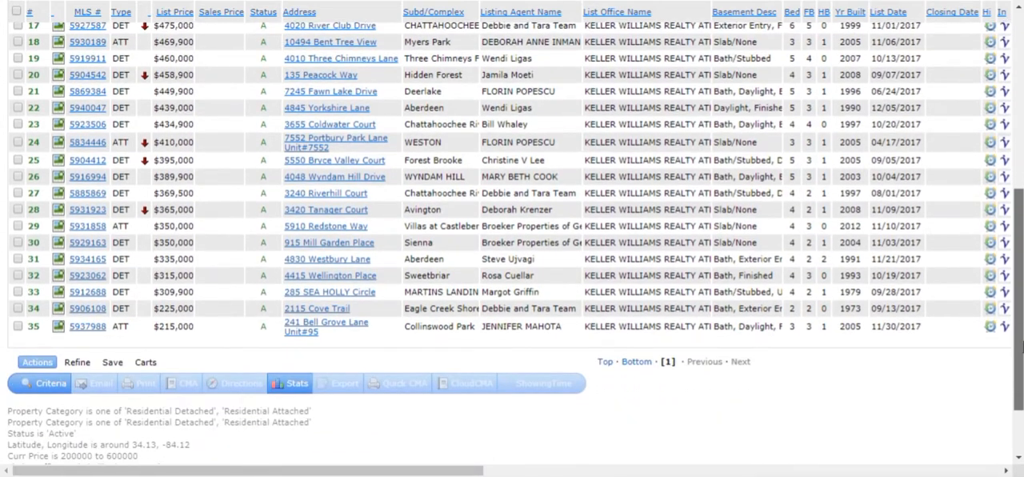
scroll("up", 3)
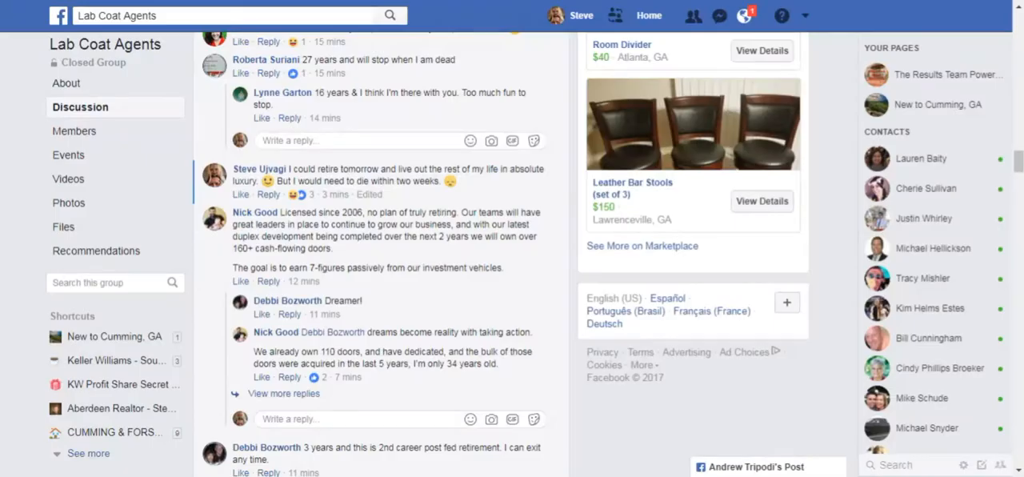
left_click(744, 15)
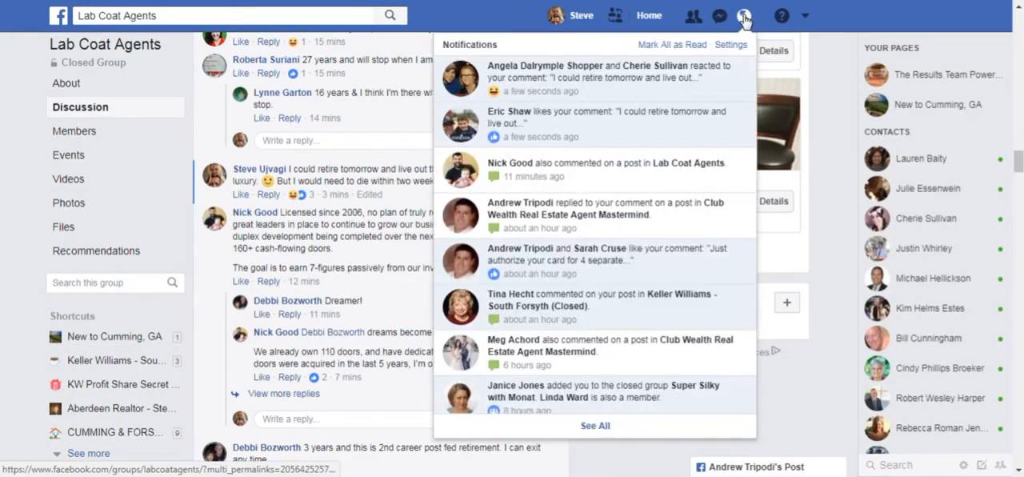
mouse_move(573, 270)
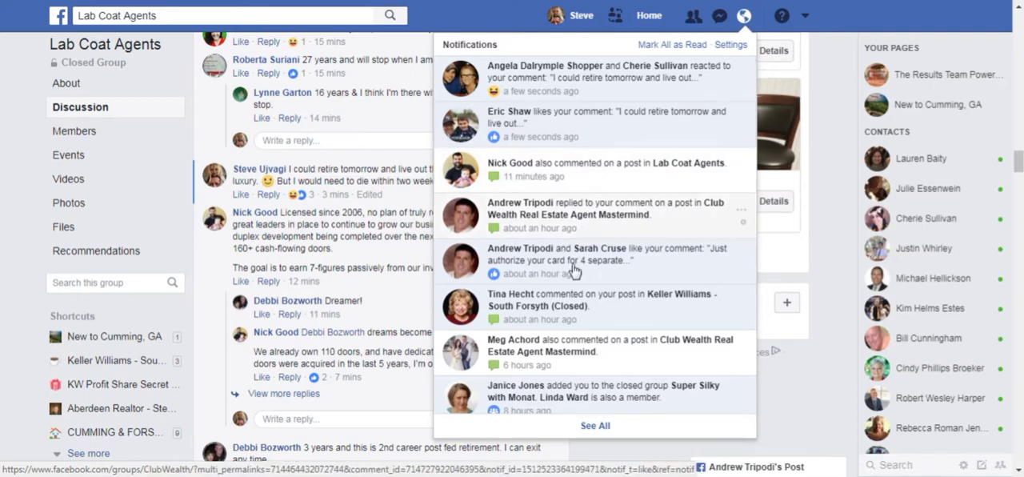
left_click(600, 306)
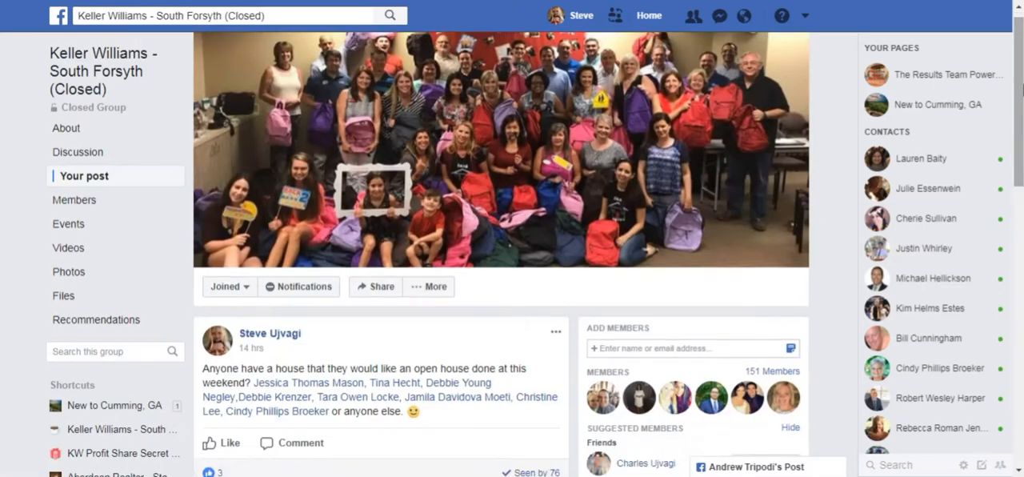
scroll("down", 3)
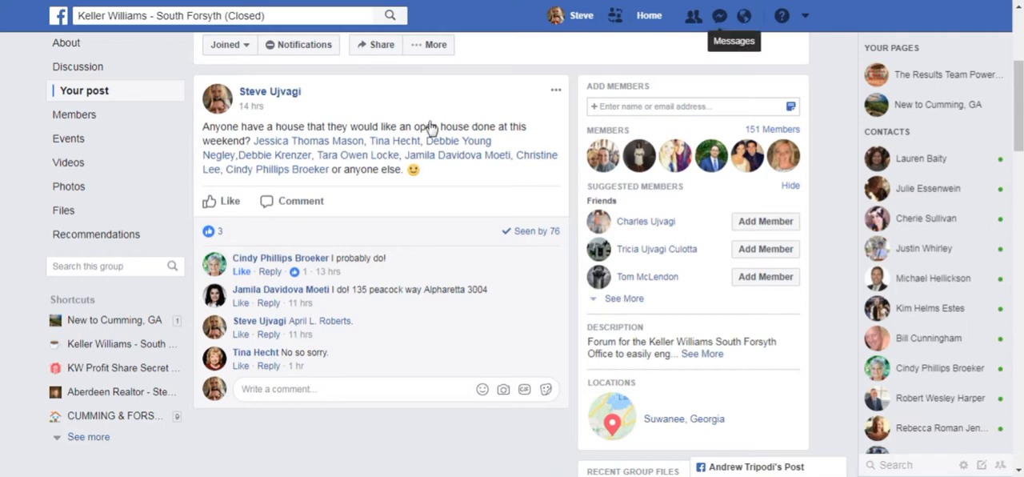
mouse_move(479, 160)
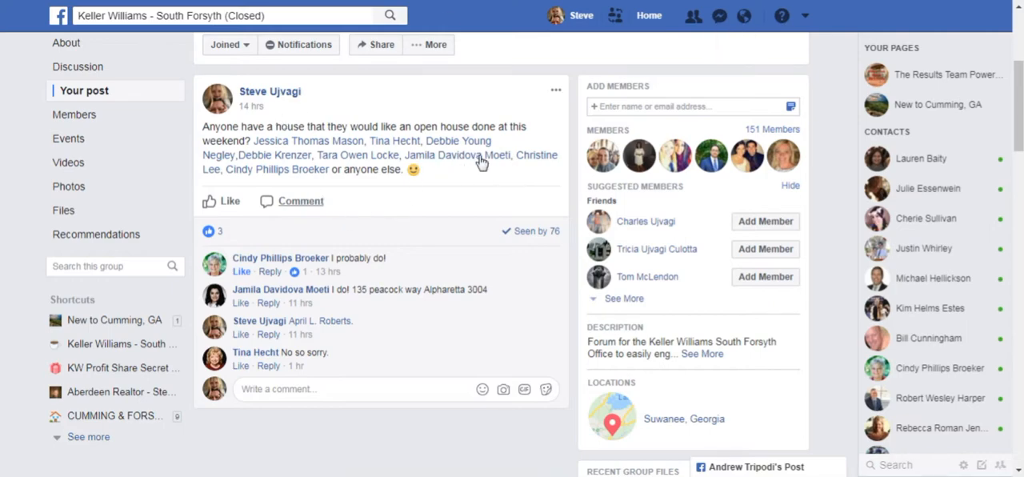
mouse_move(467, 191)
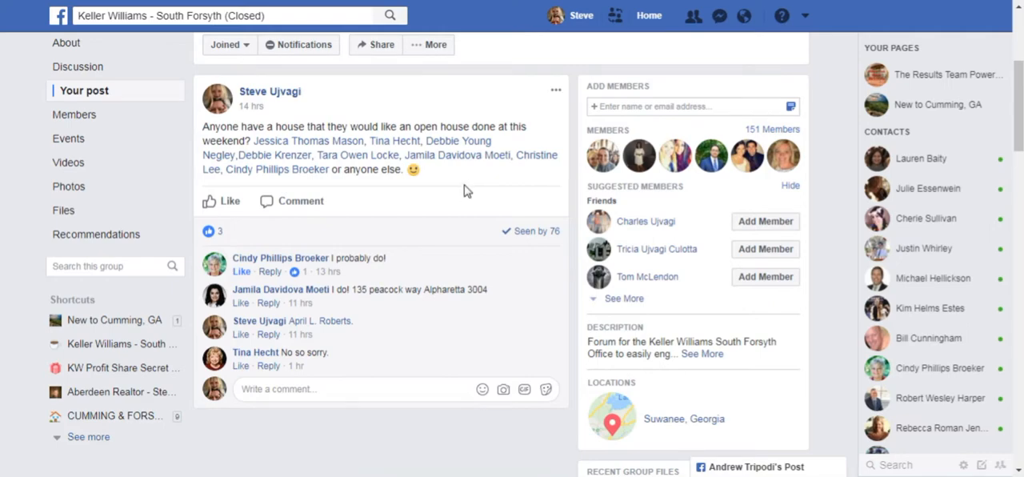
mouse_move(459, 176)
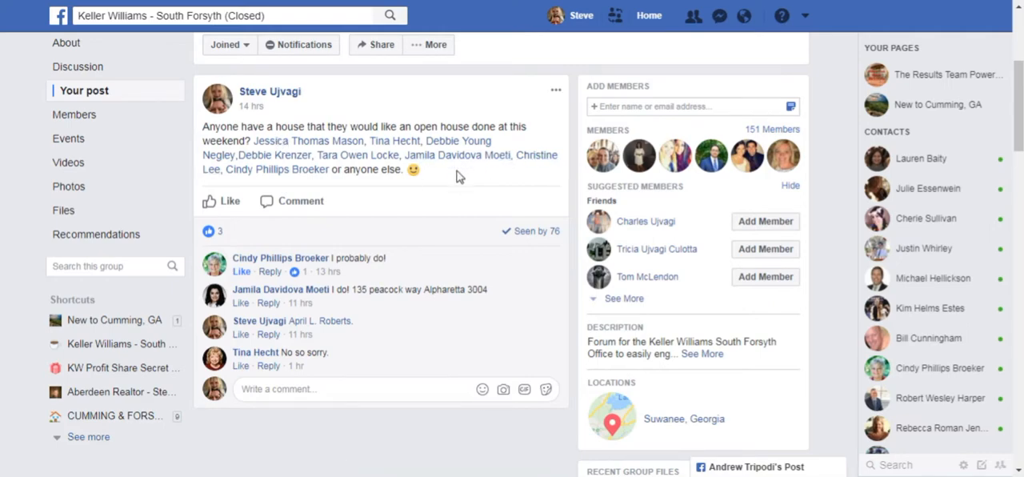
mouse_move(450, 194)
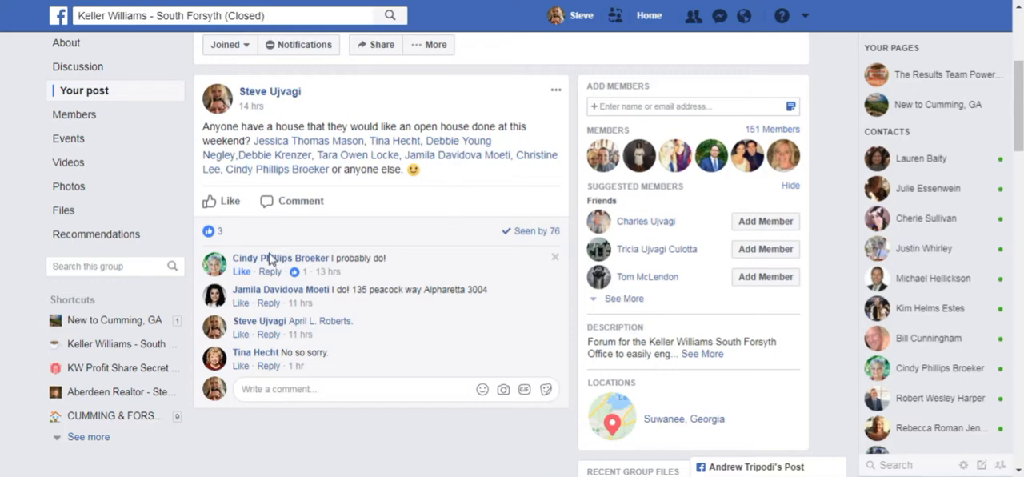
mouse_move(428, 290)
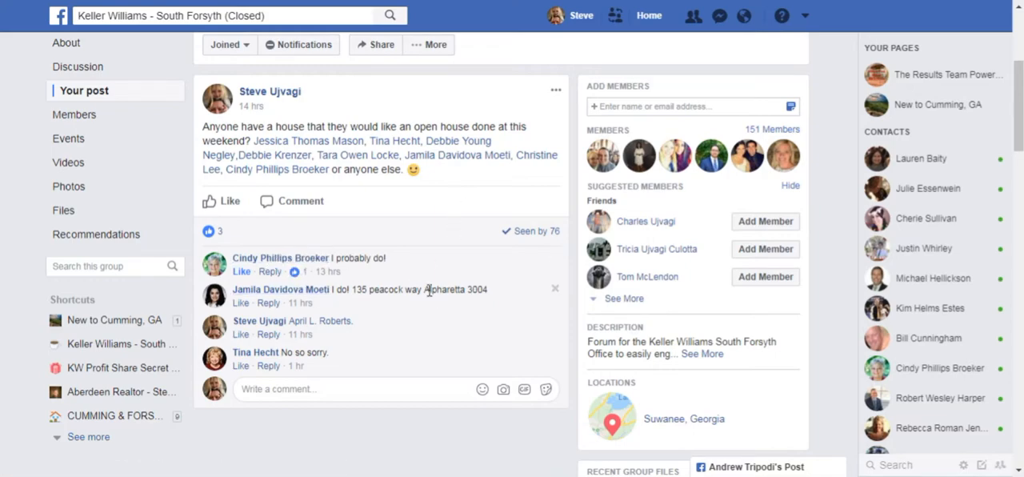
mouse_move(257, 302)
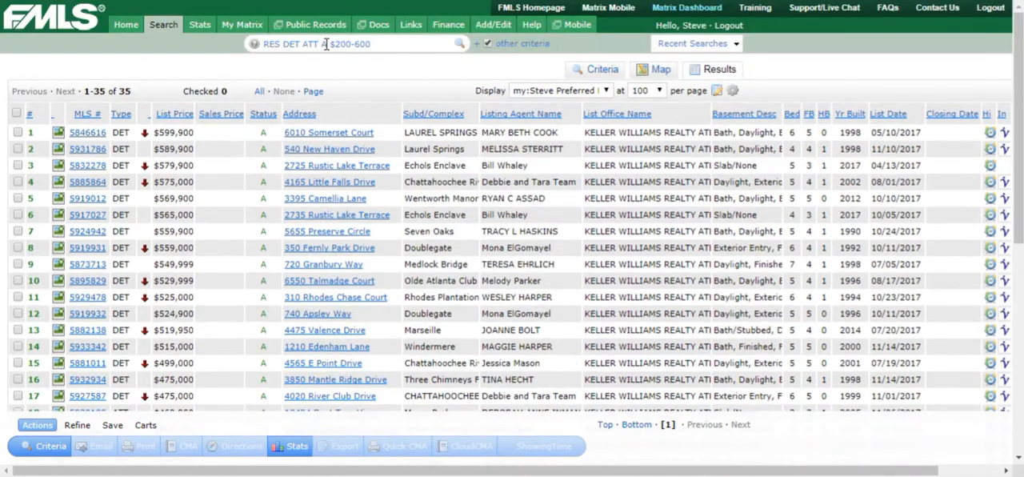
left_click(163, 24)
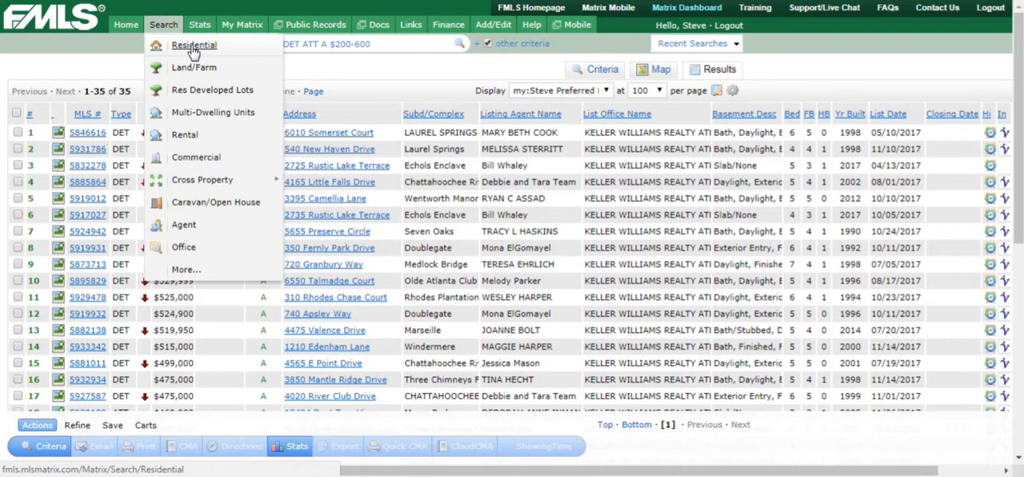
left_click(193, 44)
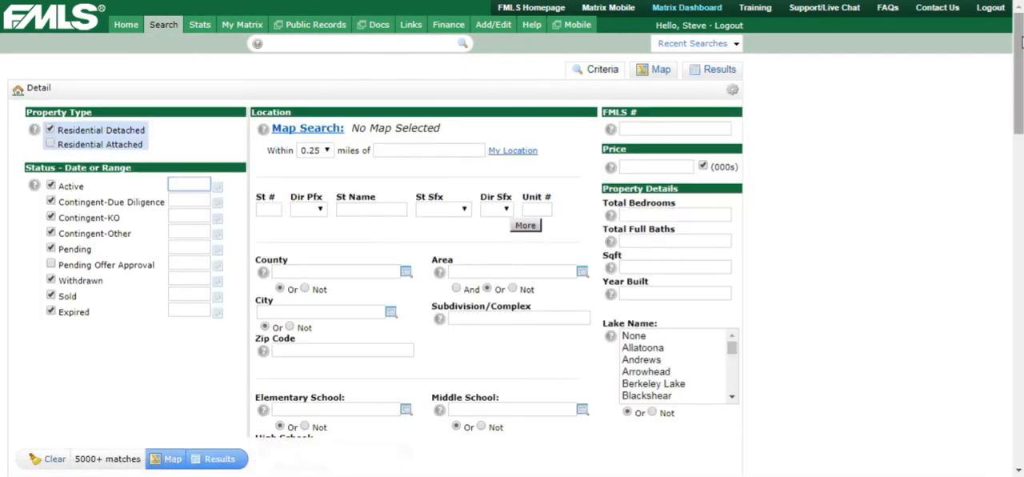
scroll("down", 3)
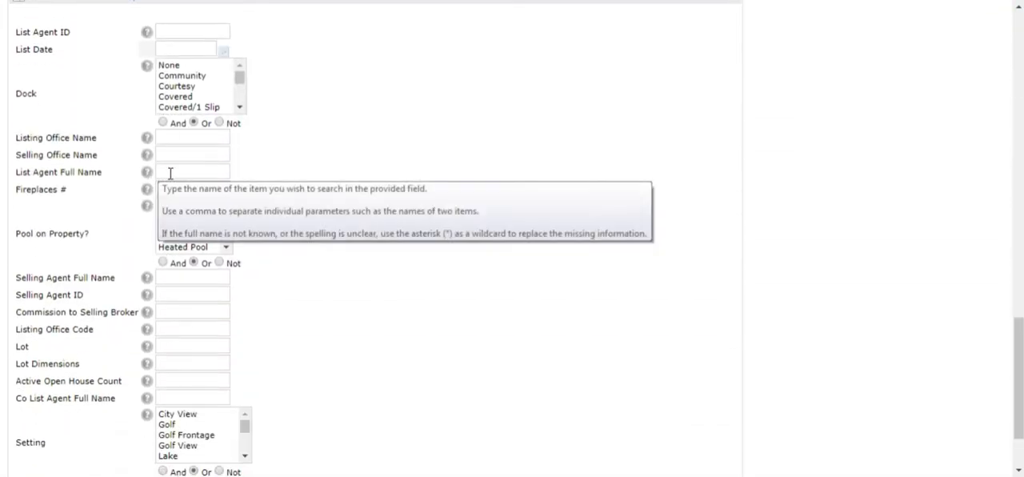
left_click(192, 172)
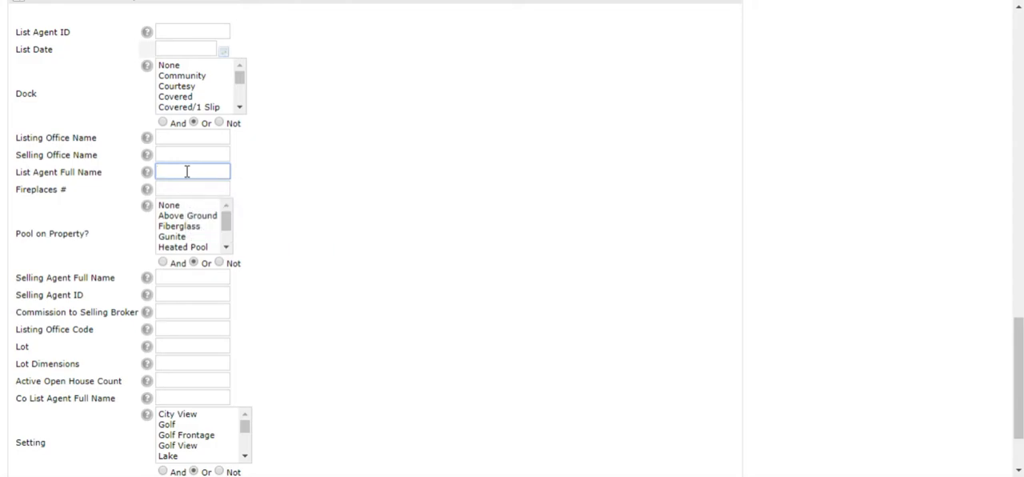
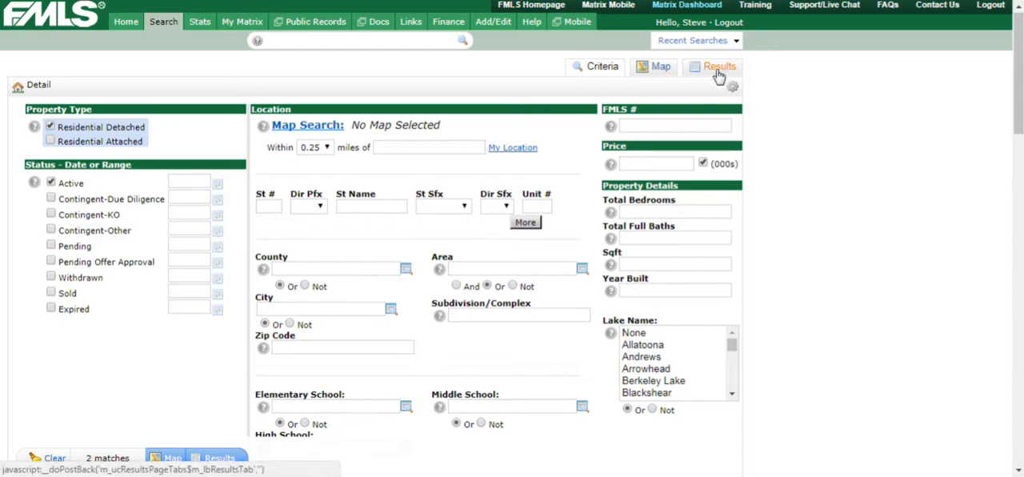
Step: View the 2 matching listings on the map, zoomed out twice
left_click(717, 66)
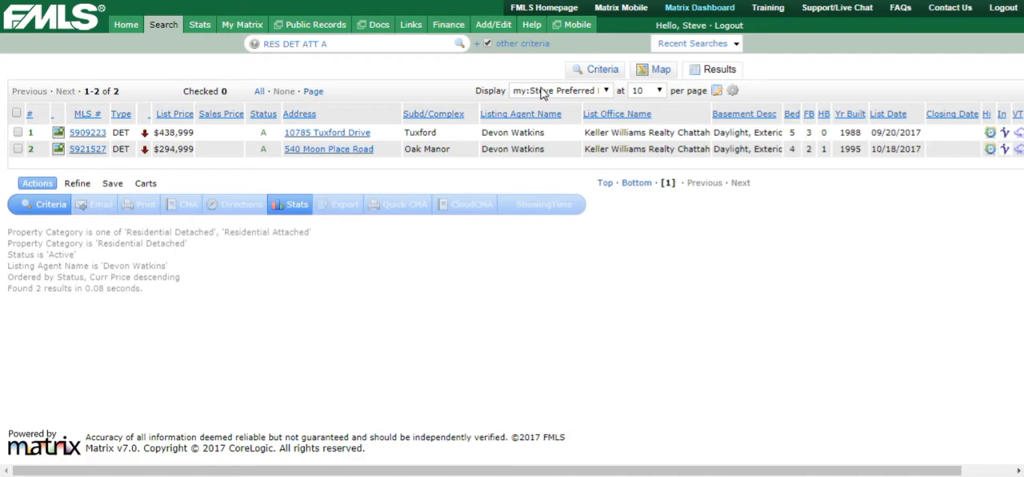
left_click(660, 68)
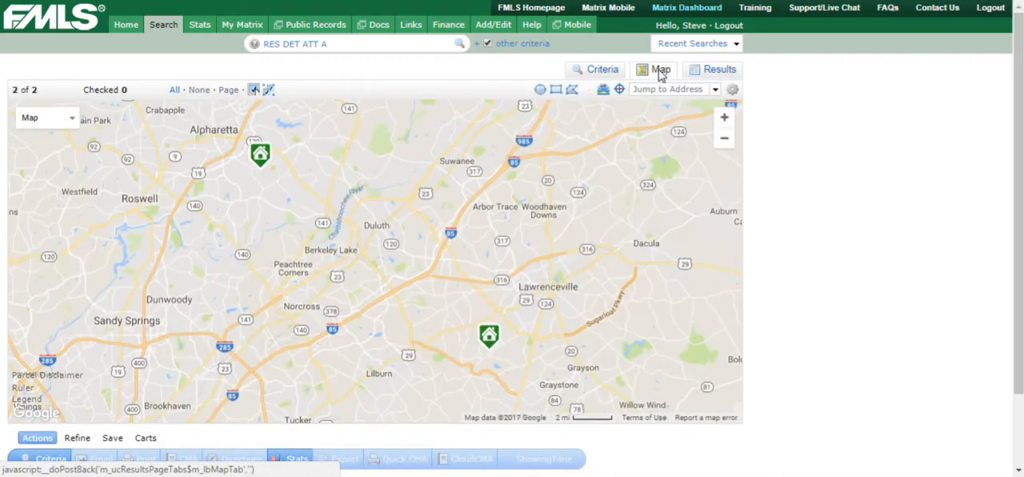
left_click(723, 139)
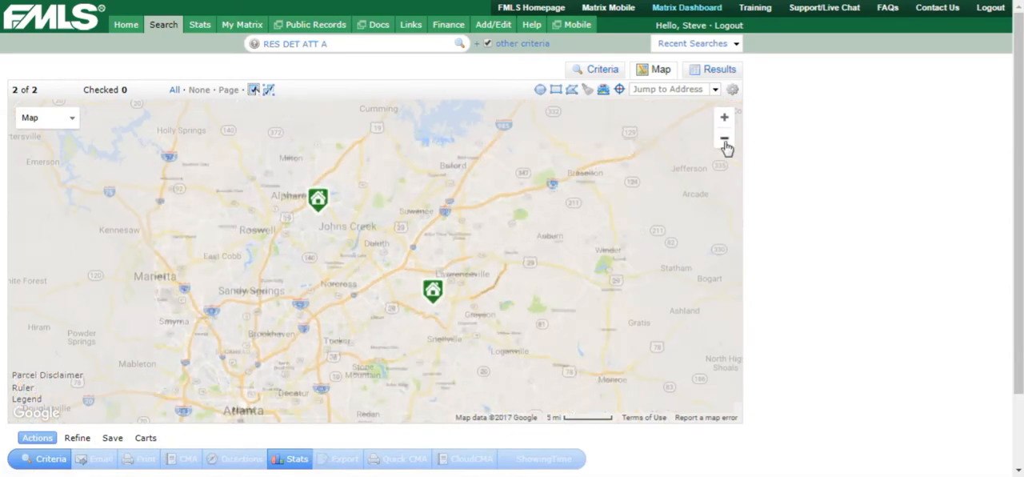
left_click(724, 138)
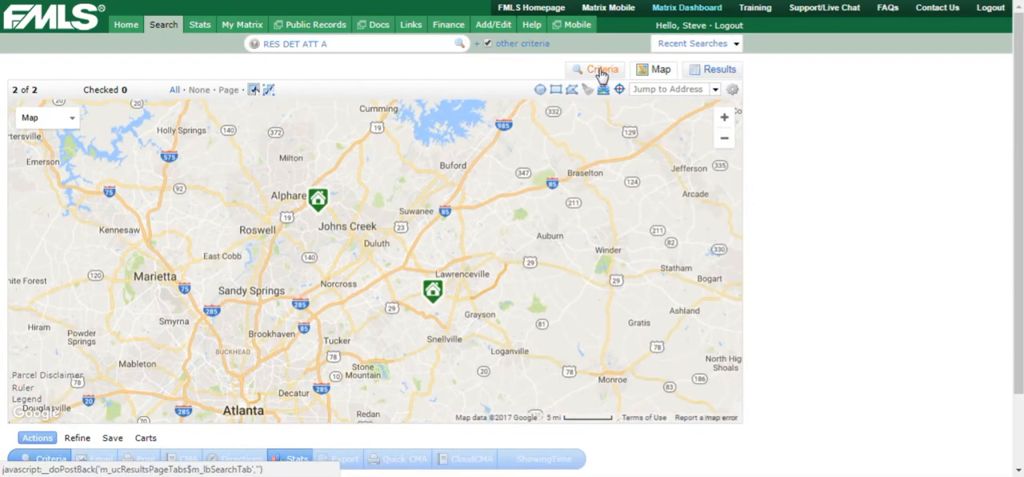
left_click(602, 70)
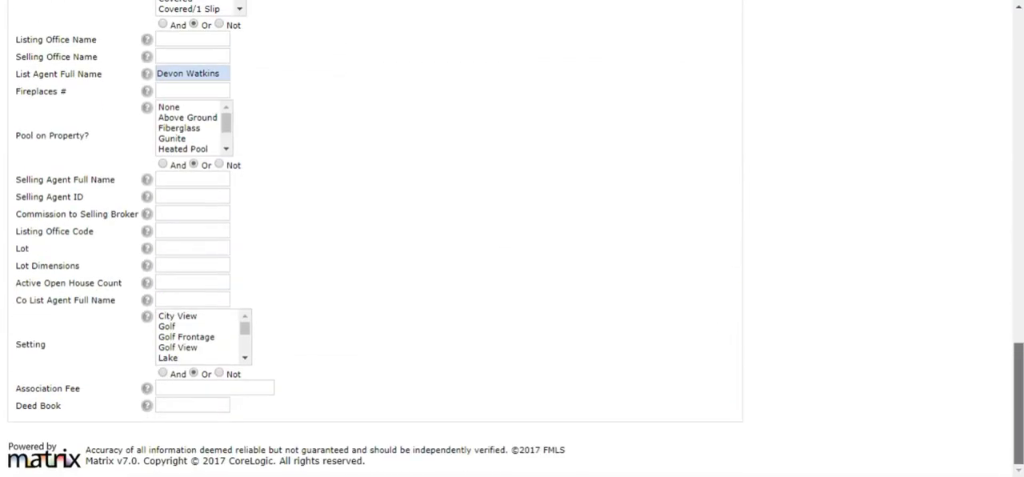
scroll("up", 3)
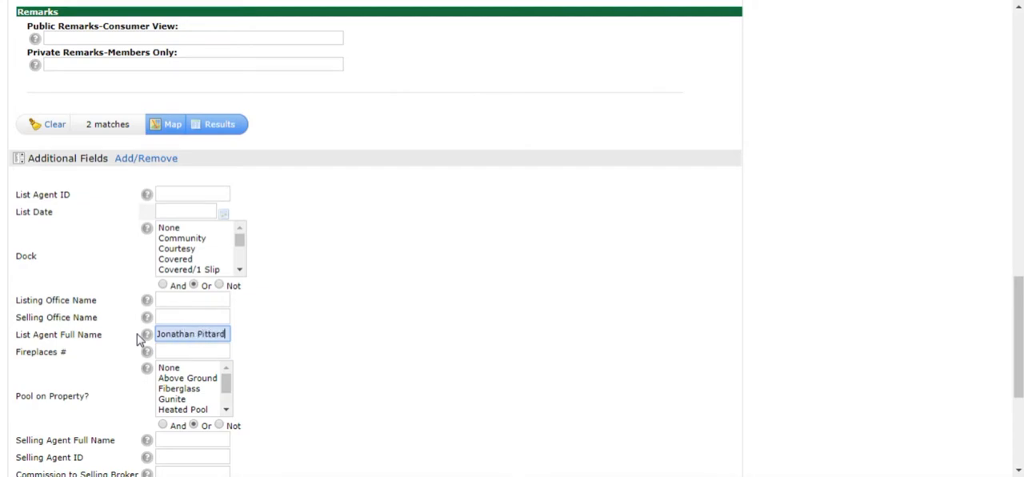
scroll("down", 3)
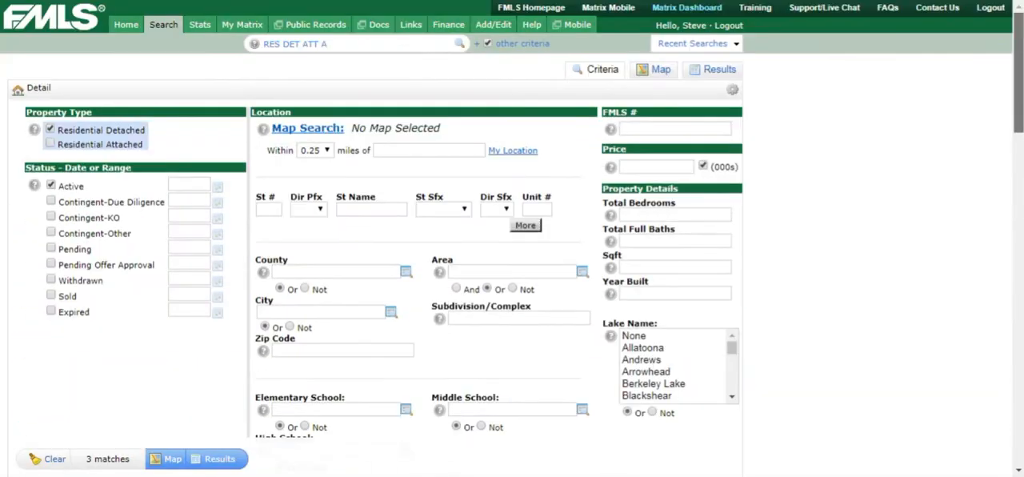
left_click(719, 69)
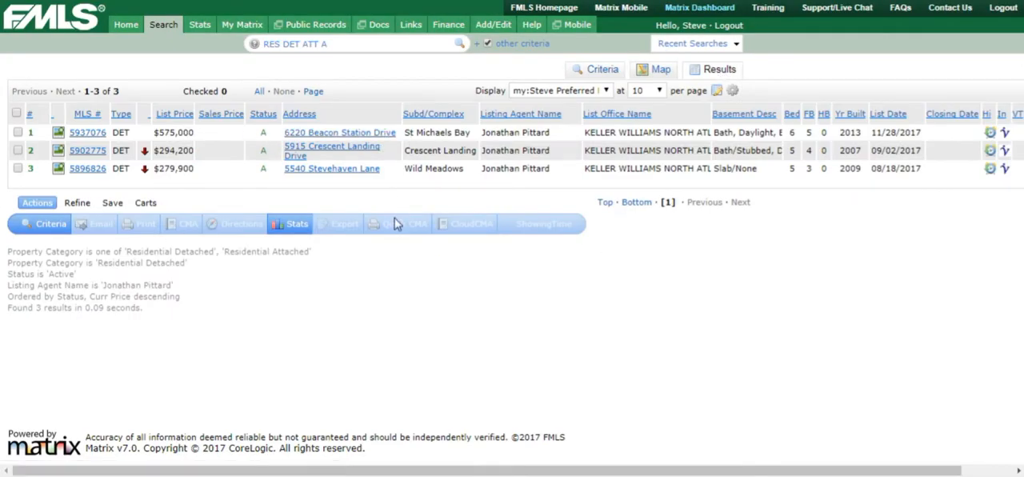
mouse_move(376, 146)
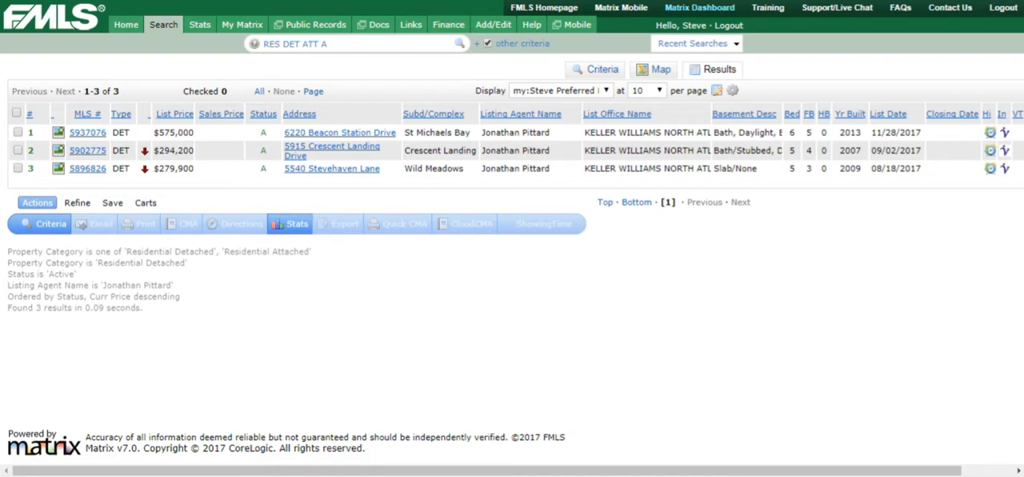
mouse_move(302, 351)
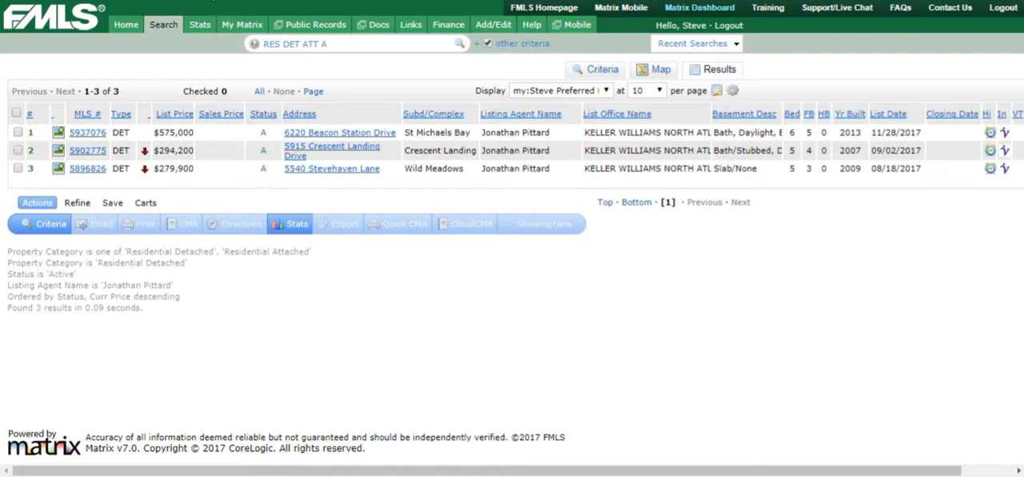
mouse_move(649, 304)
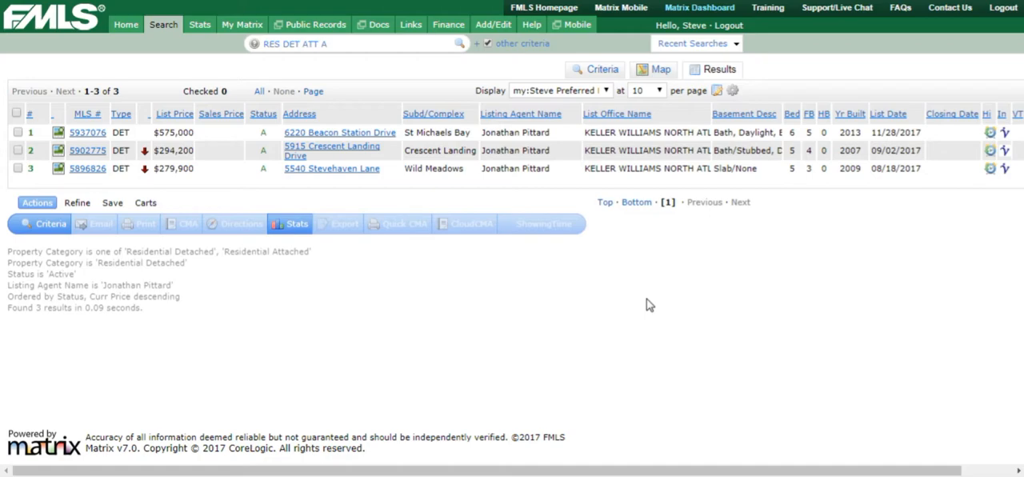
mouse_move(355, 79)
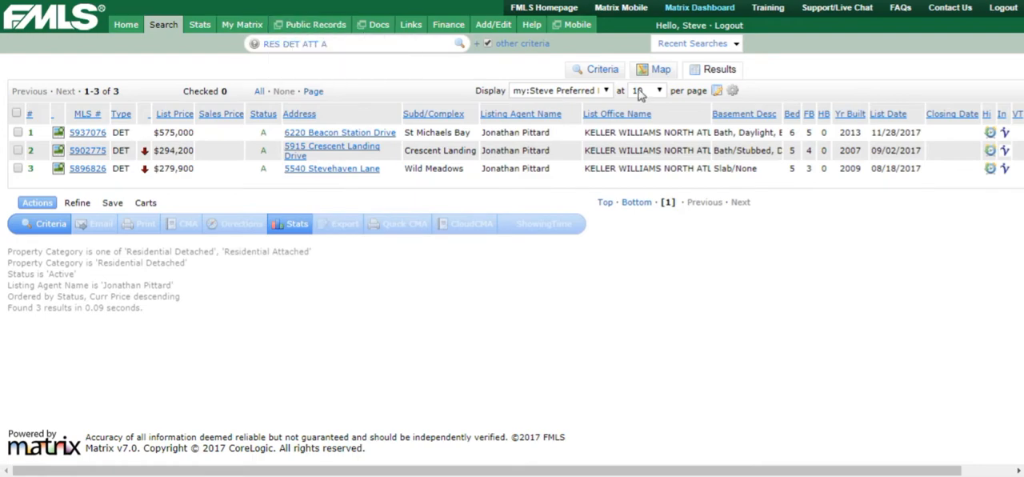
left_click(595, 69)
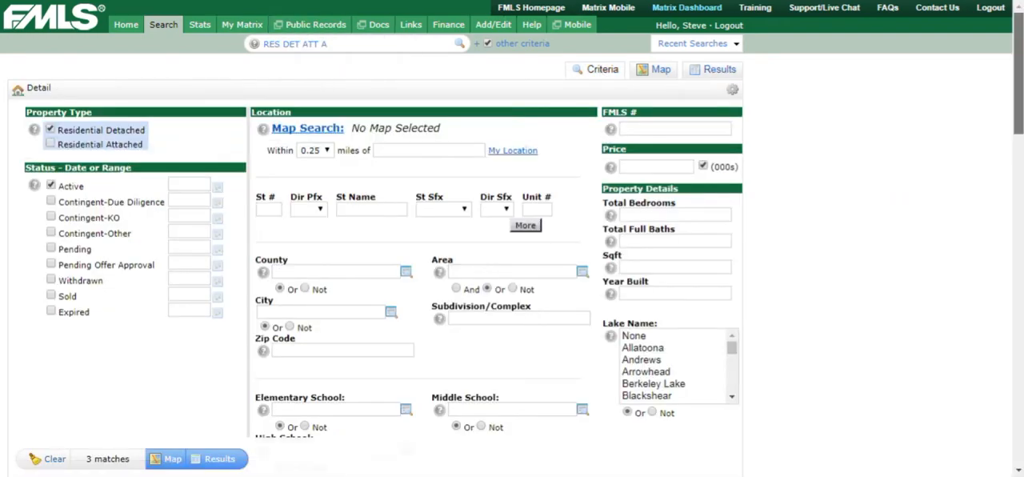
scroll("down", 3)
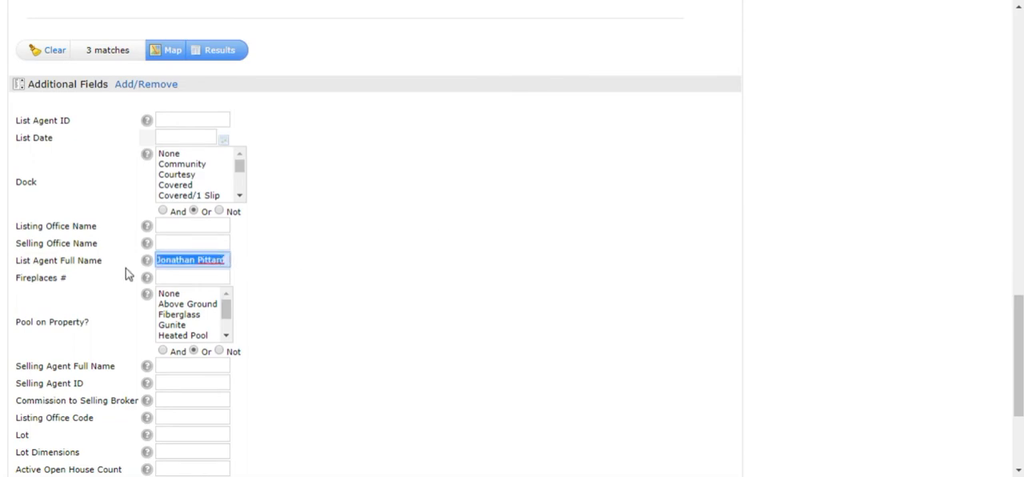
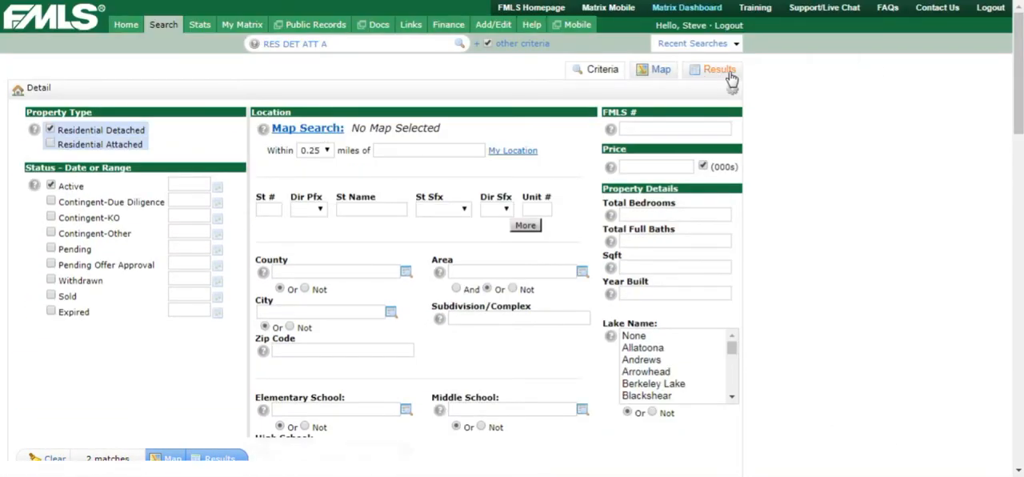
left_click(719, 69)
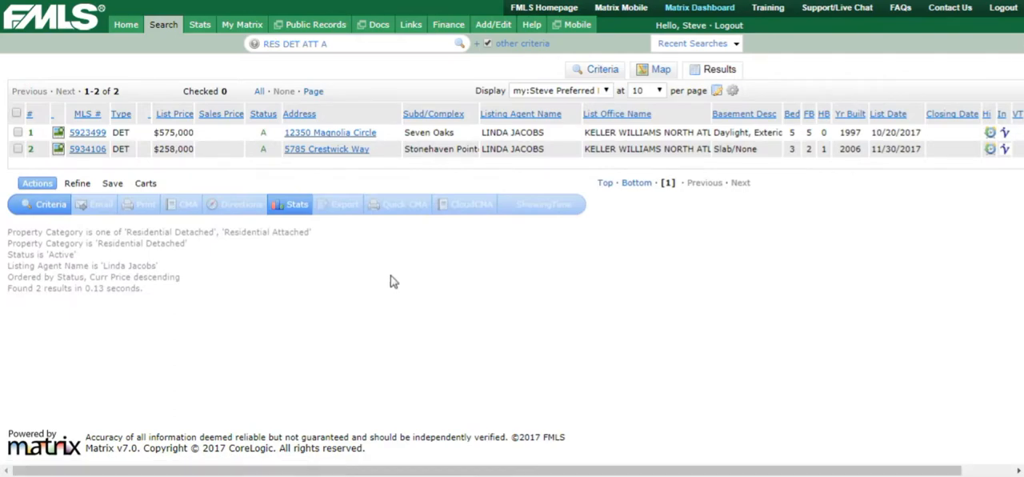
mouse_move(297, 347)
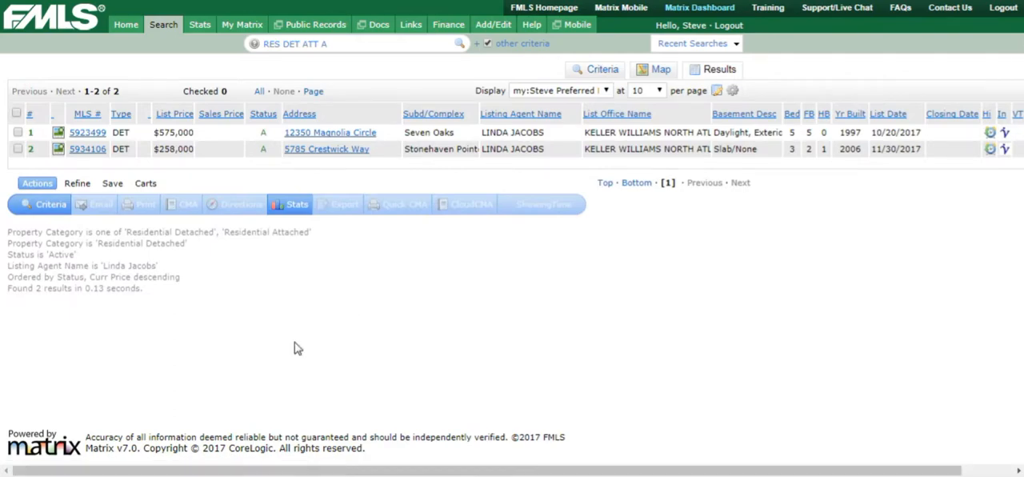
left_click(601, 70)
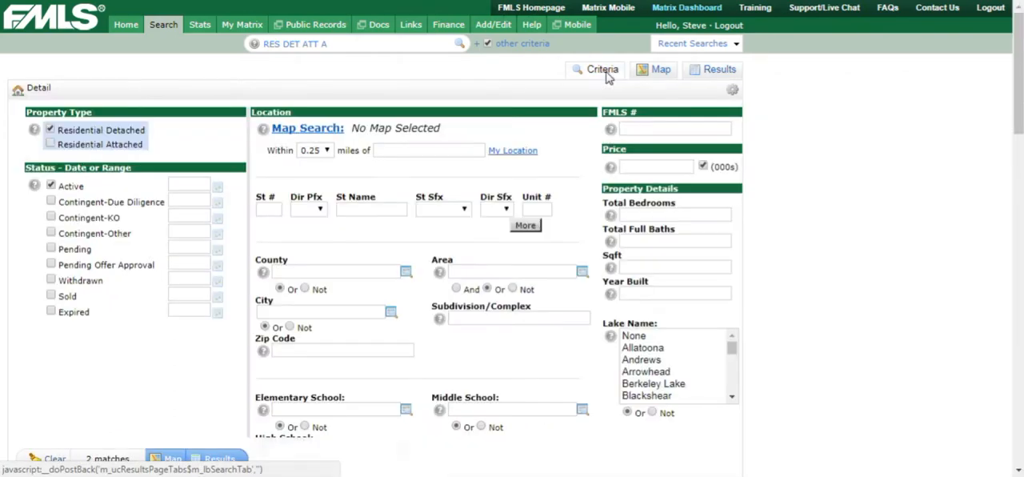
mouse_move(910, 151)
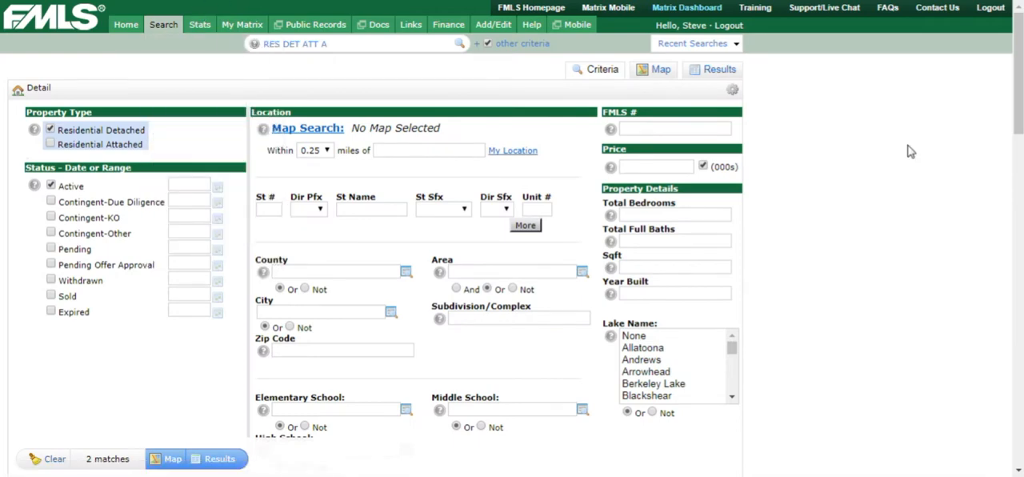
mouse_move(858, 177)
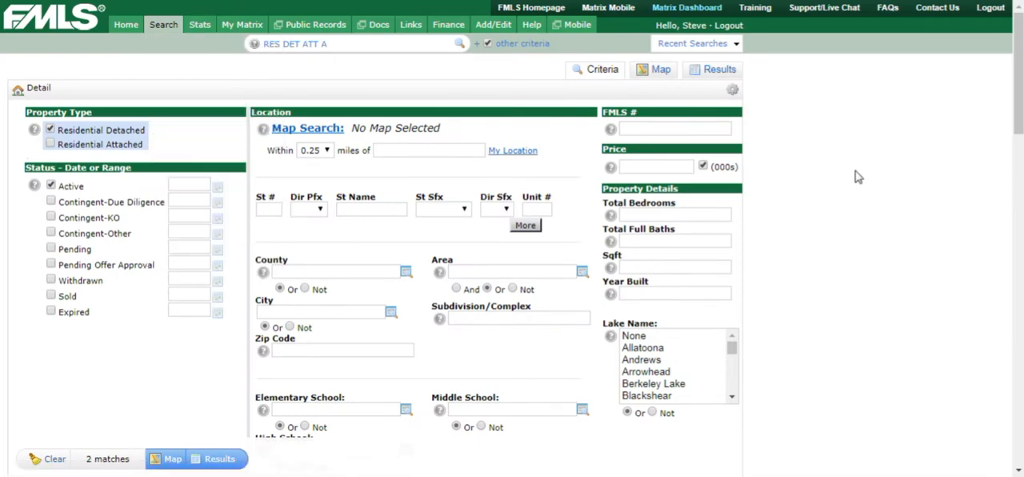